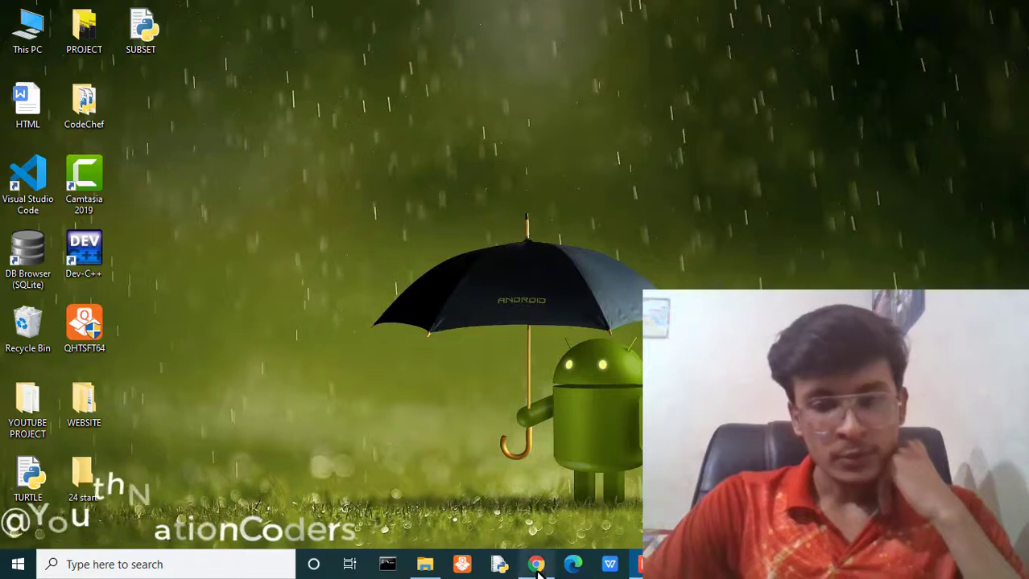
- Open the saved CodeChef Find Remainder (FLOW002) page from the Chrome taskbar icon
{"action": "left_click", "coordinate": [536, 565]}
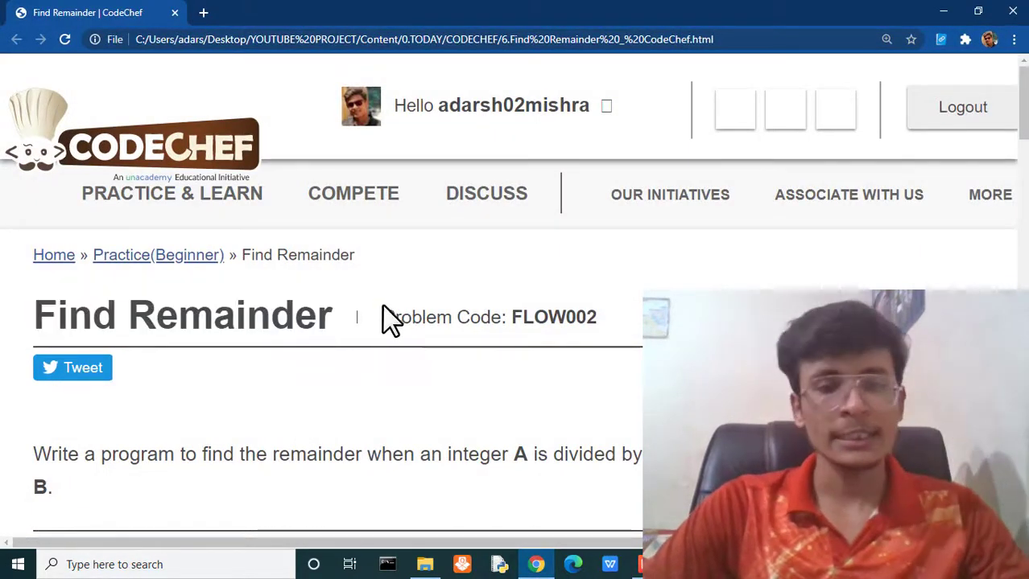
{"action": "double_click", "coordinate": [535, 316]}
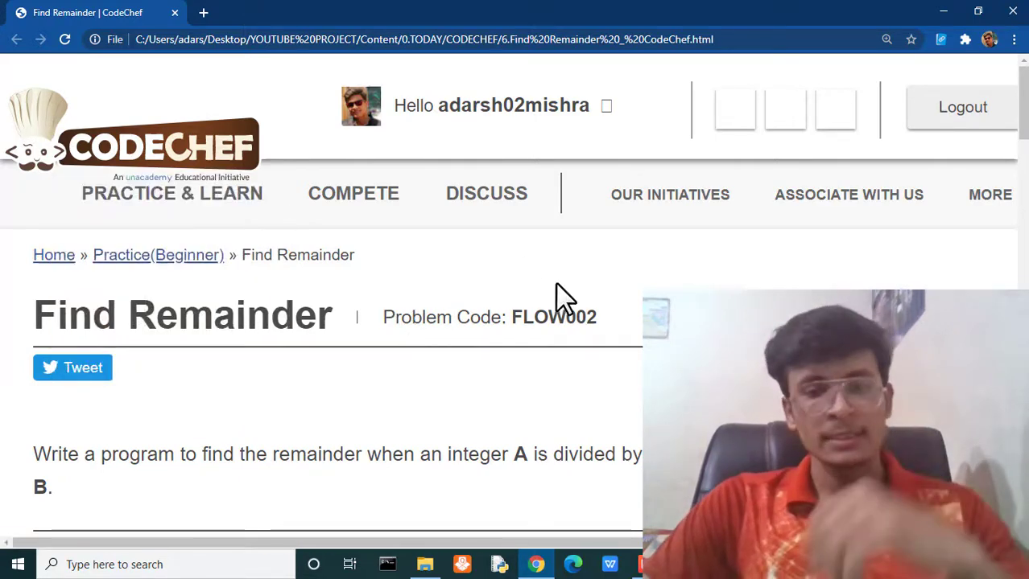
{"action": "scroll", "scroll_direction": "down", "scroll_amount": 3}
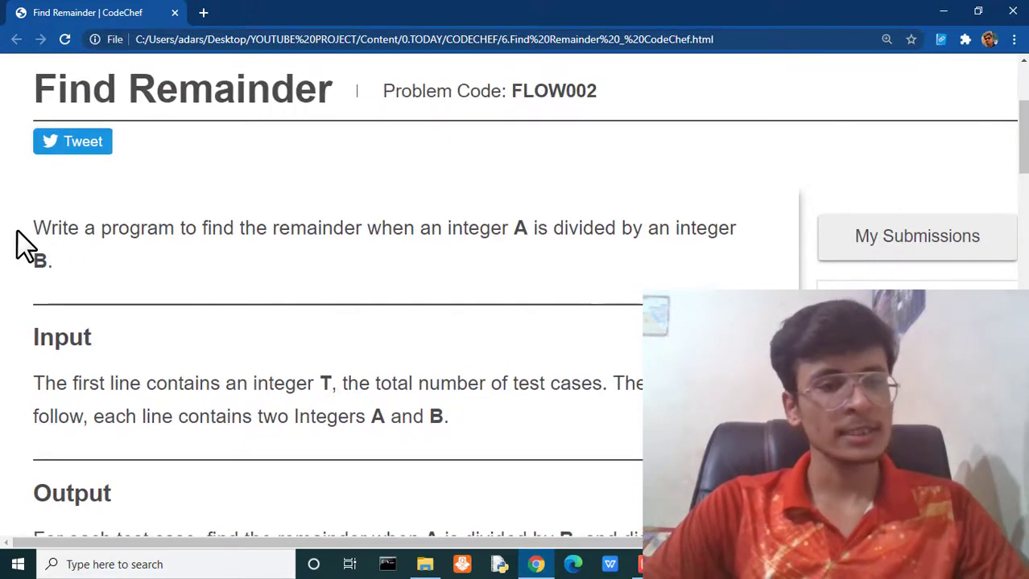
{"action": "left_click_drag", "start_coordinate": [33, 228], "coordinate": [225, 228]}
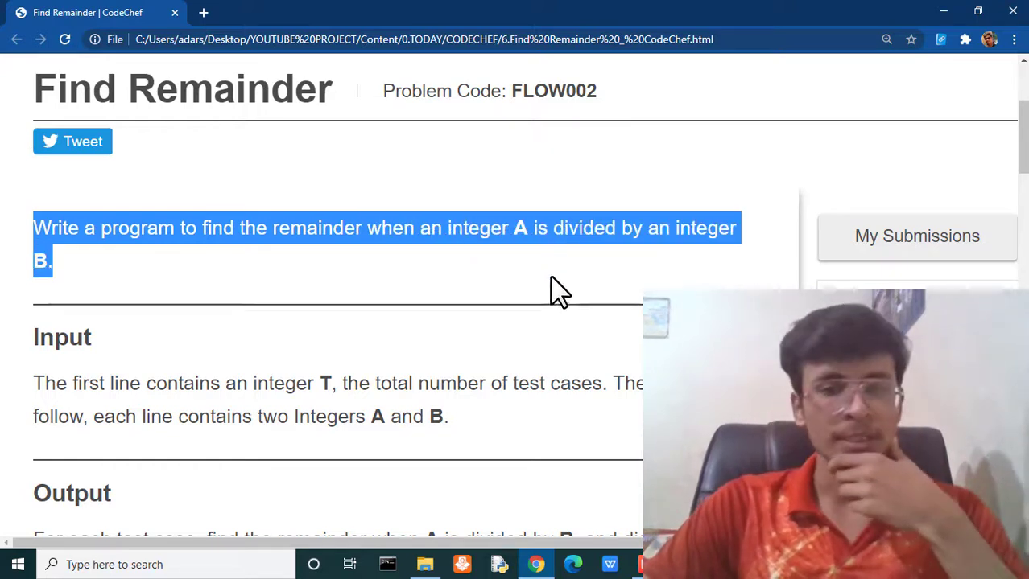
{"action": "left_click", "coordinate": [559, 290]}
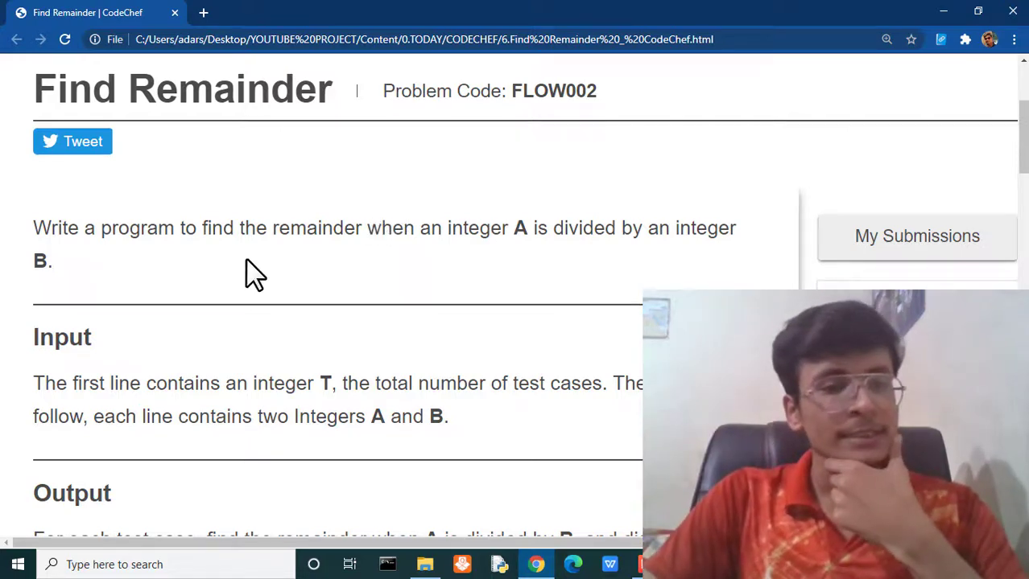
{"action": "scroll", "scroll_direction": "down", "scroll_amount": 3}
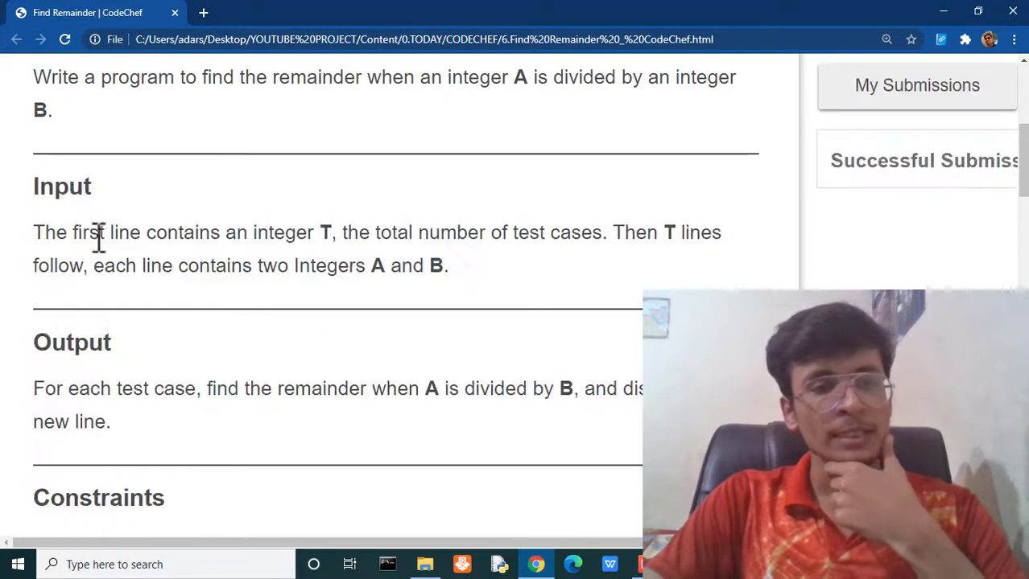
{"action": "left_click_drag", "start_coordinate": [70, 233], "coordinate": [330, 232]}
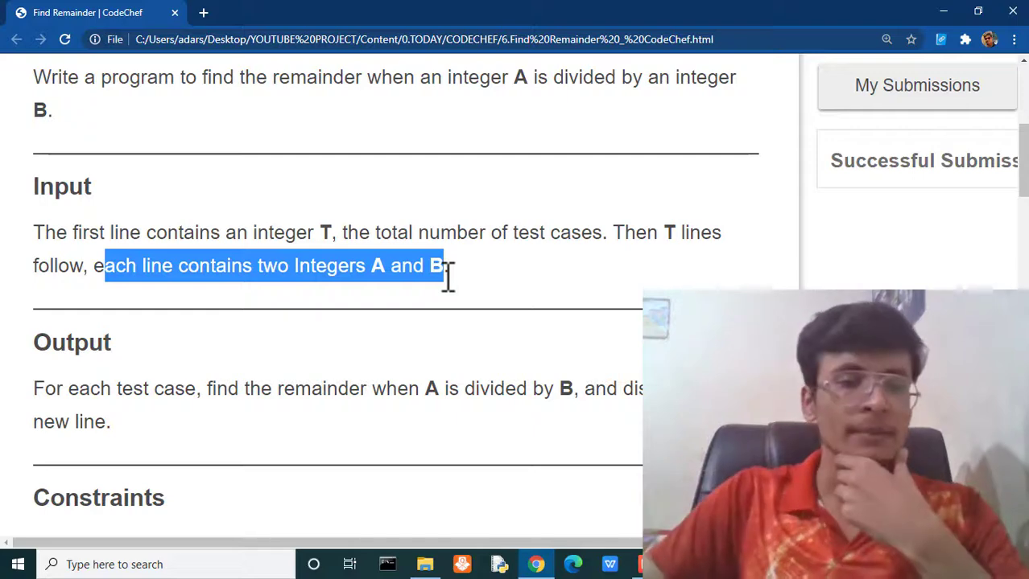
{"action": "scroll", "scroll_direction": "down", "scroll_amount": 3}
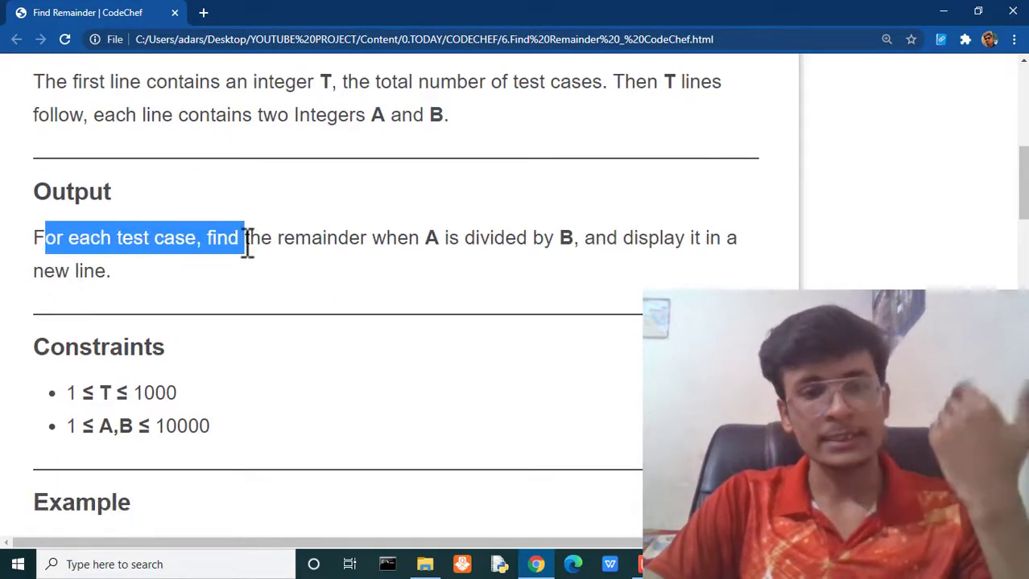
{"action": "left_click_drag", "start_coordinate": [245, 238], "coordinate": [441, 237]}
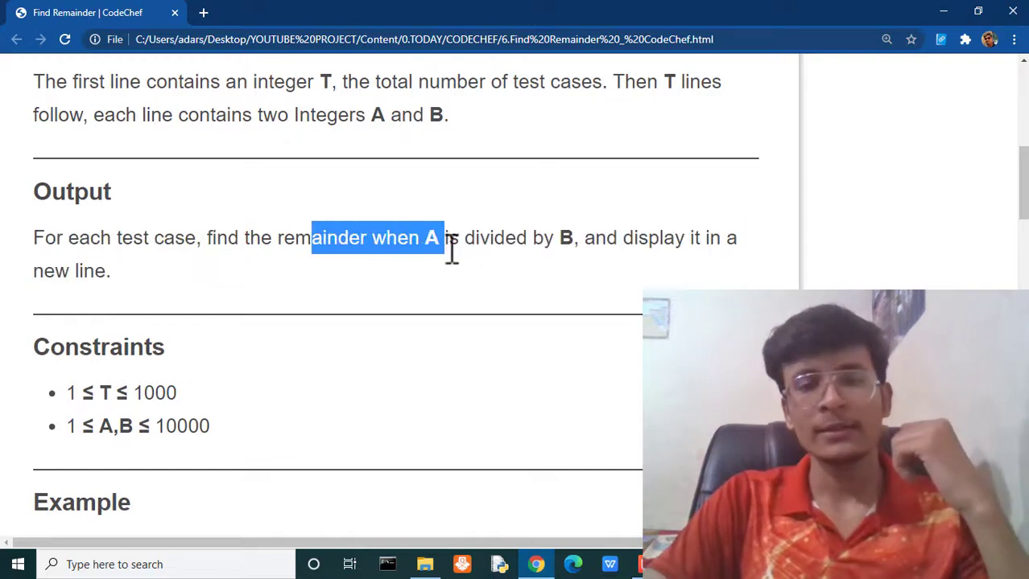
{"action": "left_click_drag", "start_coordinate": [442, 238], "coordinate": [668, 238]}
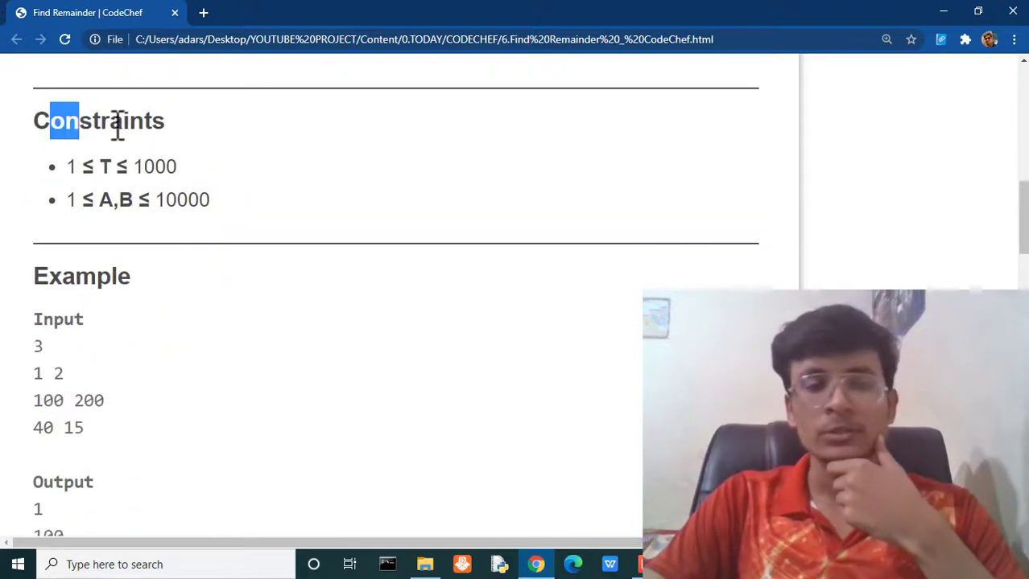
{"action": "double_click", "coordinate": [104, 167]}
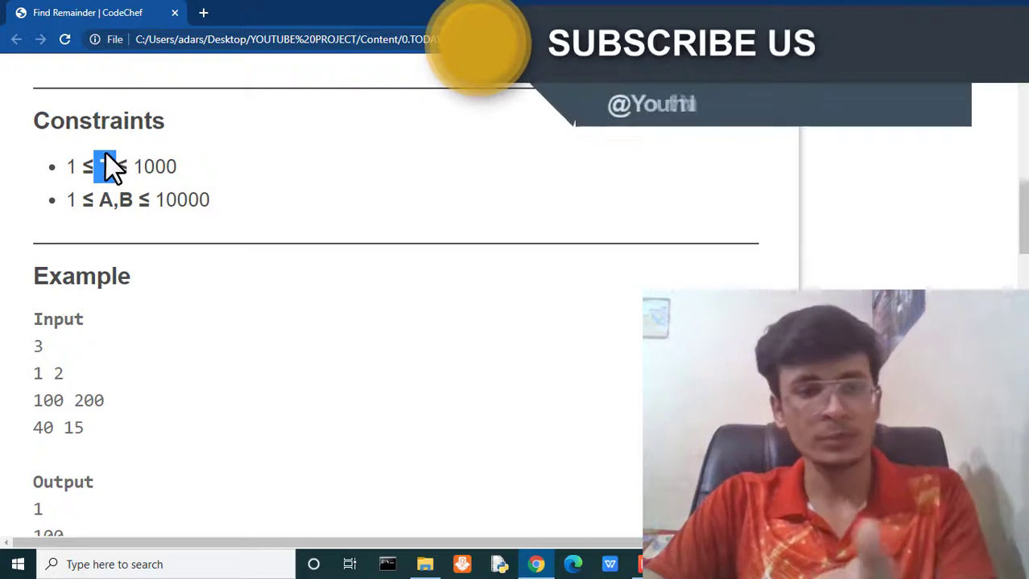
{"action": "double_click", "coordinate": [114, 199]}
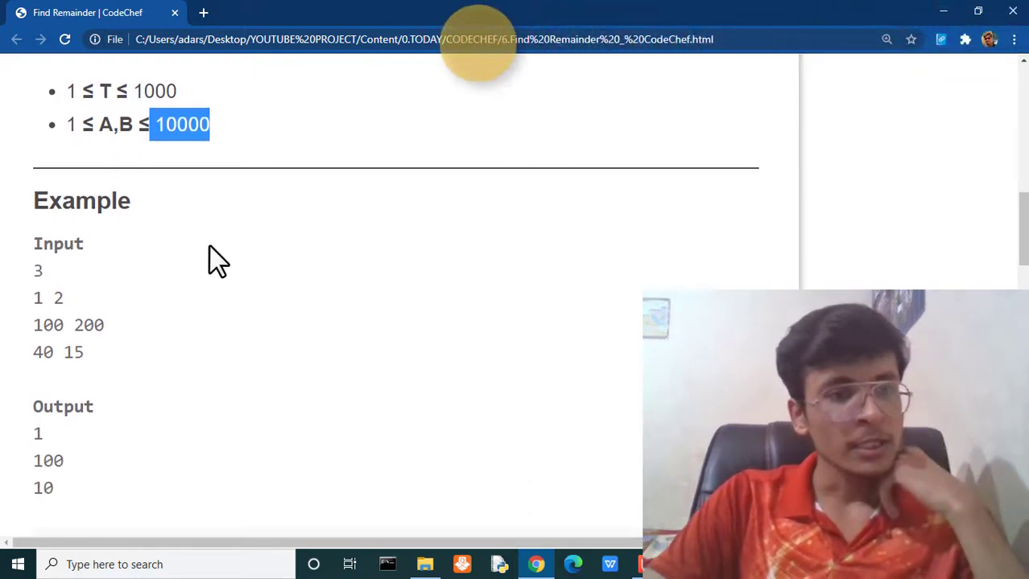
{"action": "scroll", "scroll_direction": "down", "scroll_amount": 3}
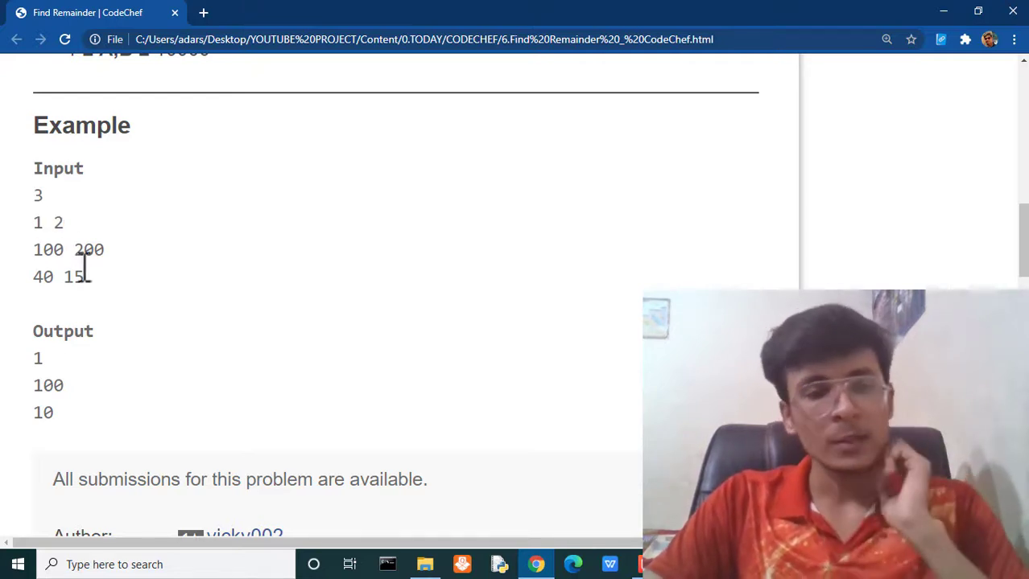
{"action": "double_click", "coordinate": [38, 222]}
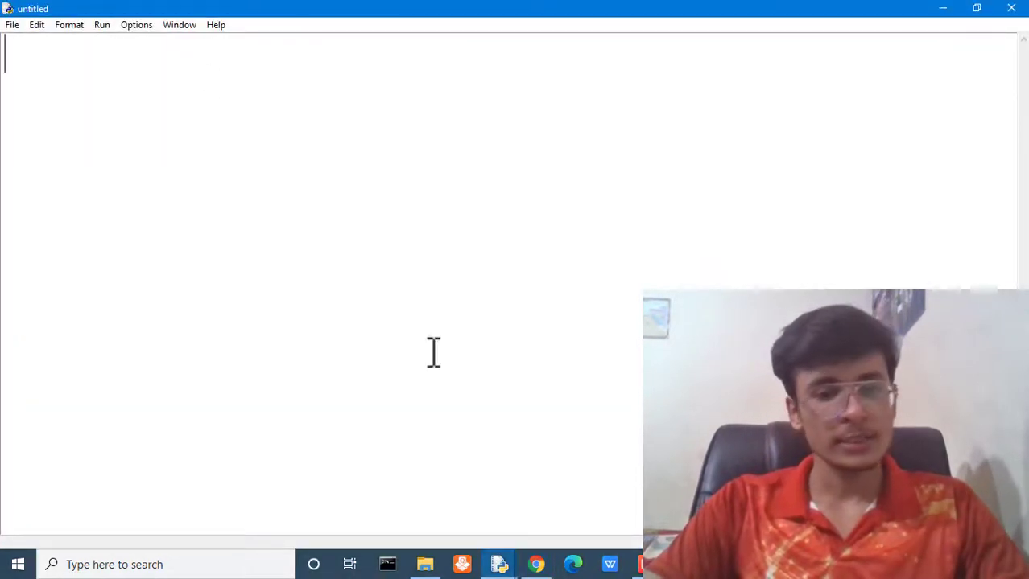
- Type test=int(input()) and the while(test>0): loop header in the new script
{"action": "type", "text": "tes"}
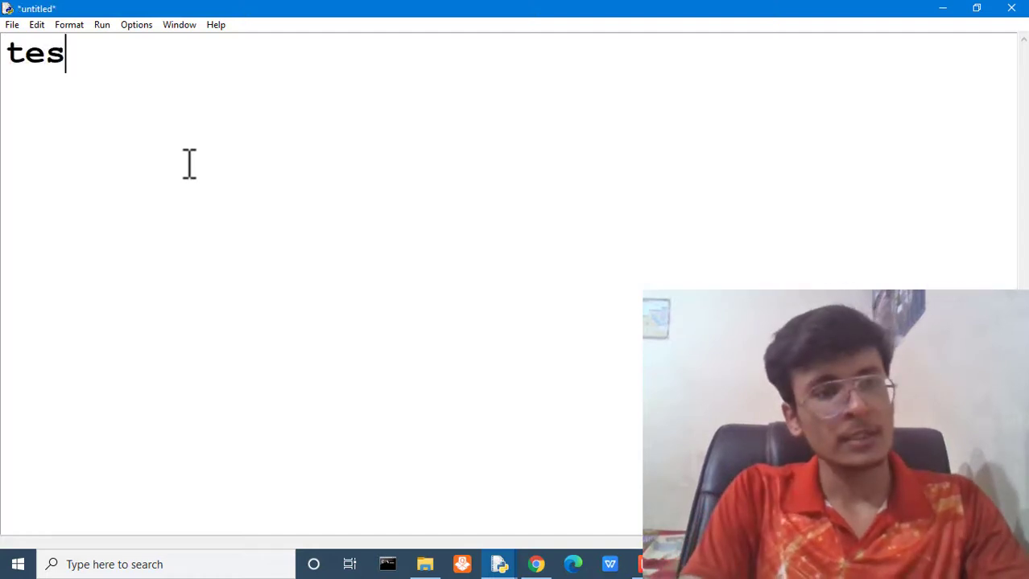
{"action": "type", "text": "t=int("}
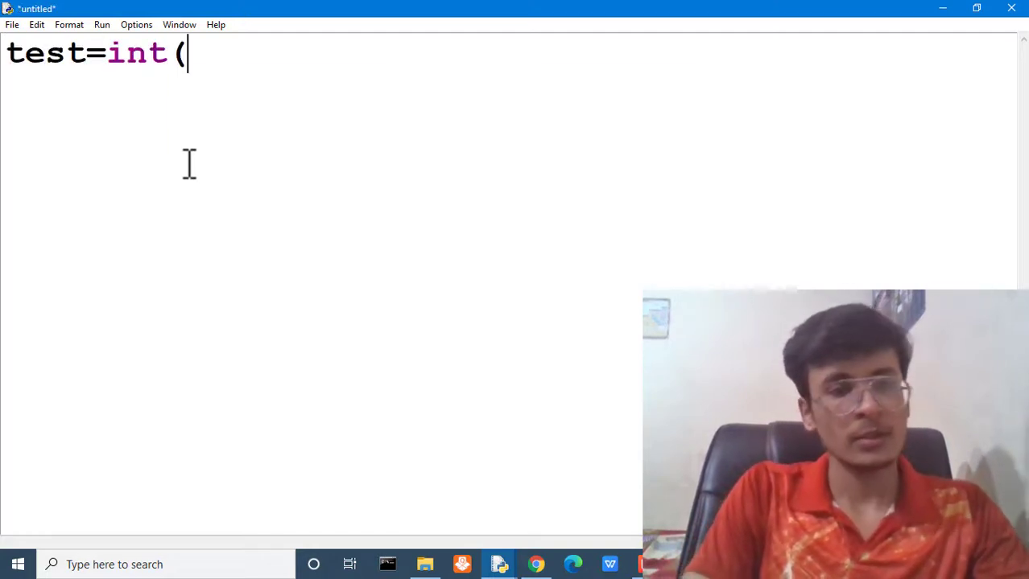
{"action": "type", "text": ")/"}
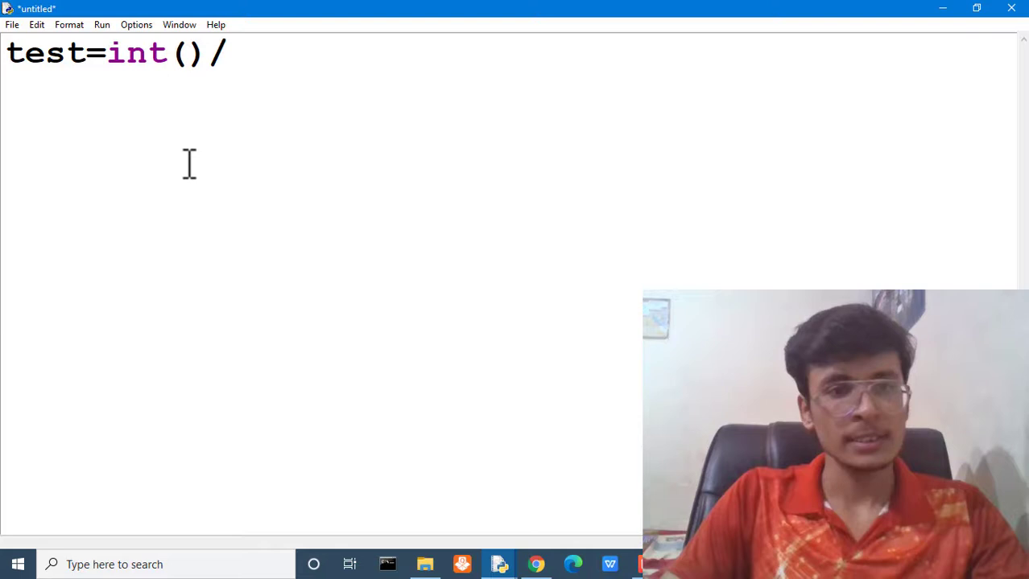
{"action": "type", "text": "input("}
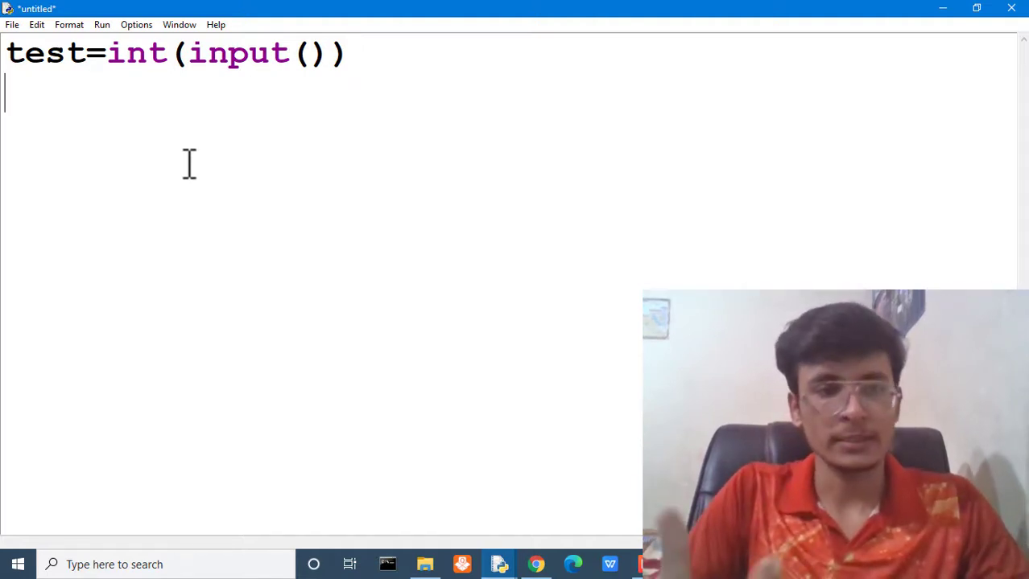
{"action": "type", "text": "while"}
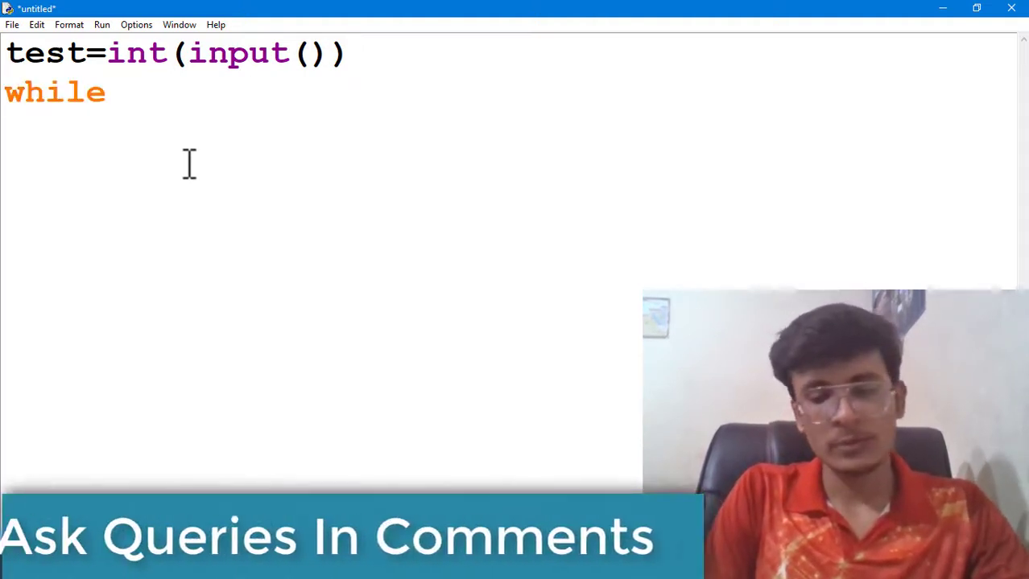
{"action": "type", "text": "(test)"}
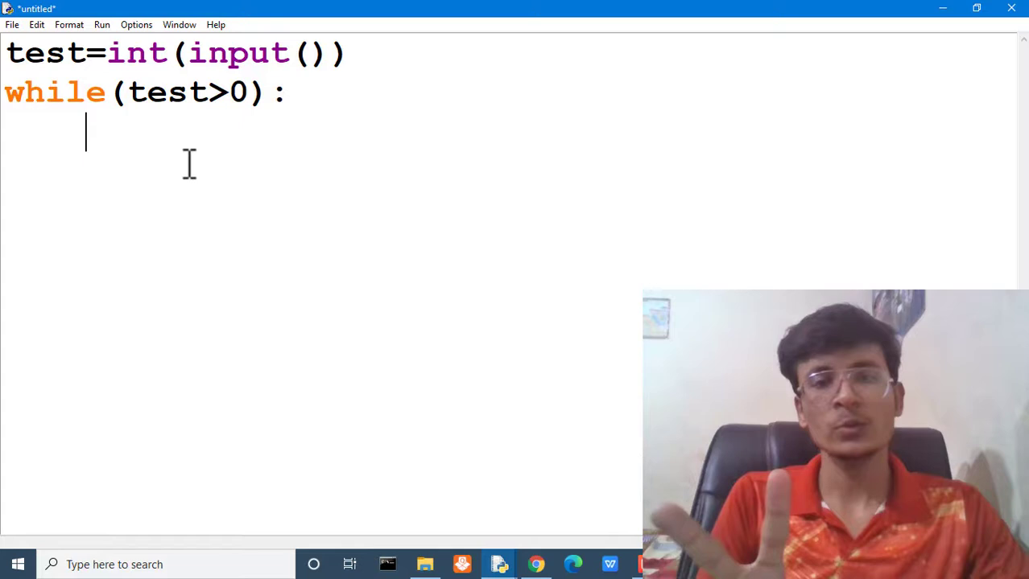
- Inside the loop, read a,b=map(int,input().split())
{"action": "type", "text": "a,b"}
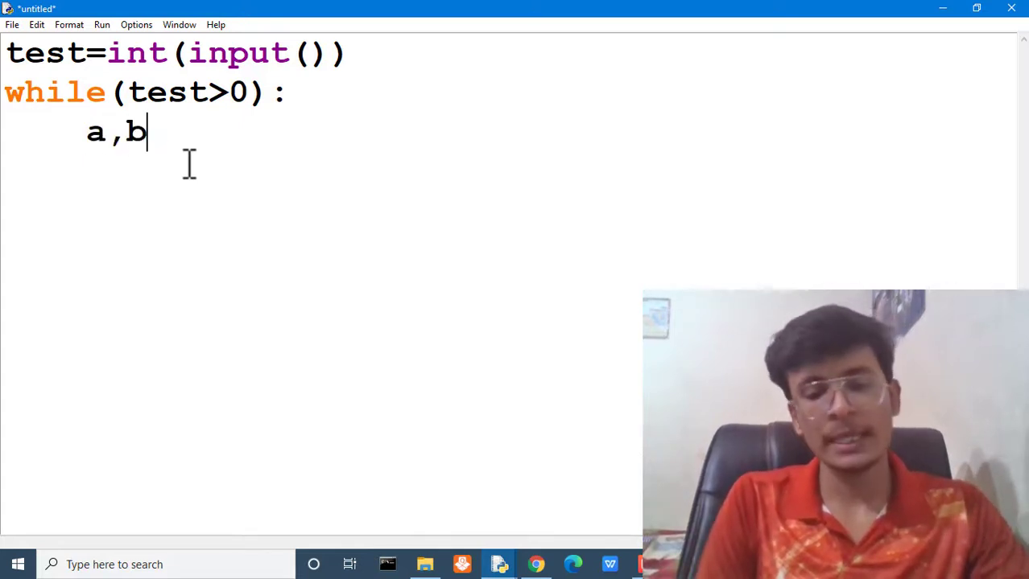
{"action": "type", "text": "=i"}
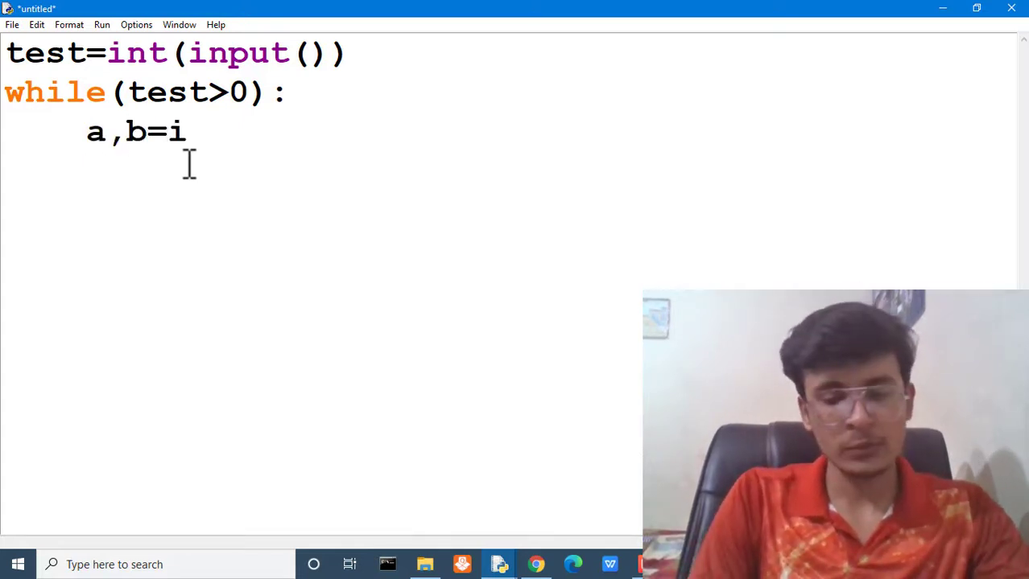
{"action": "type", "text": "nt("}
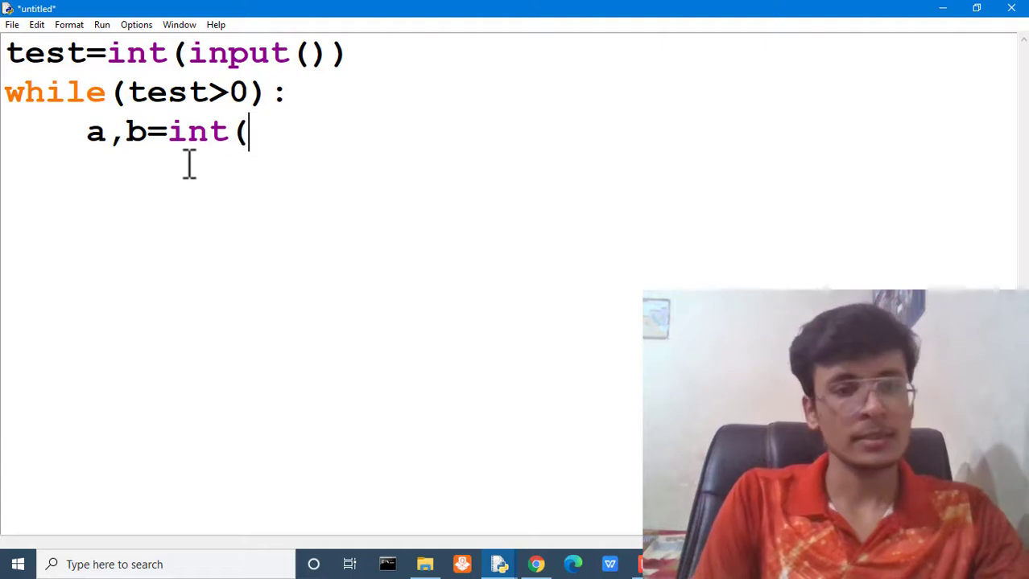
{"action": "type", "text": "map"}
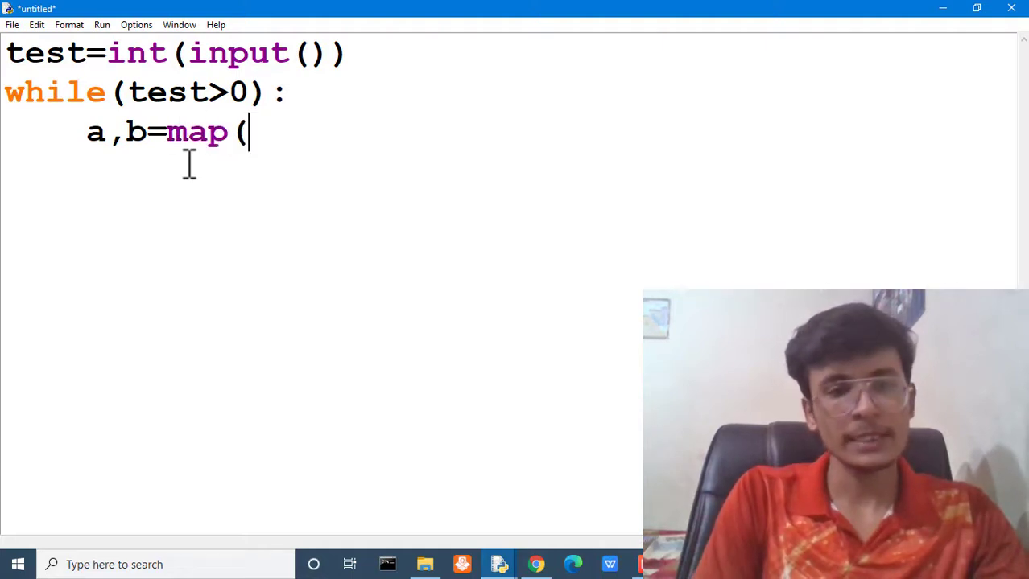
{"action": "type", "text": "int,in"}
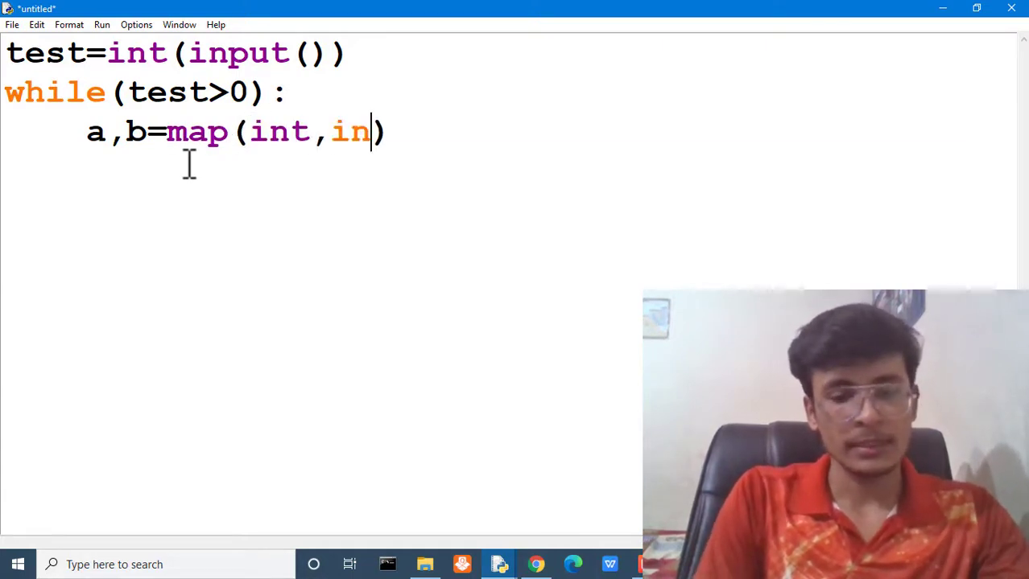
{"action": "type", "text": "put().)"}
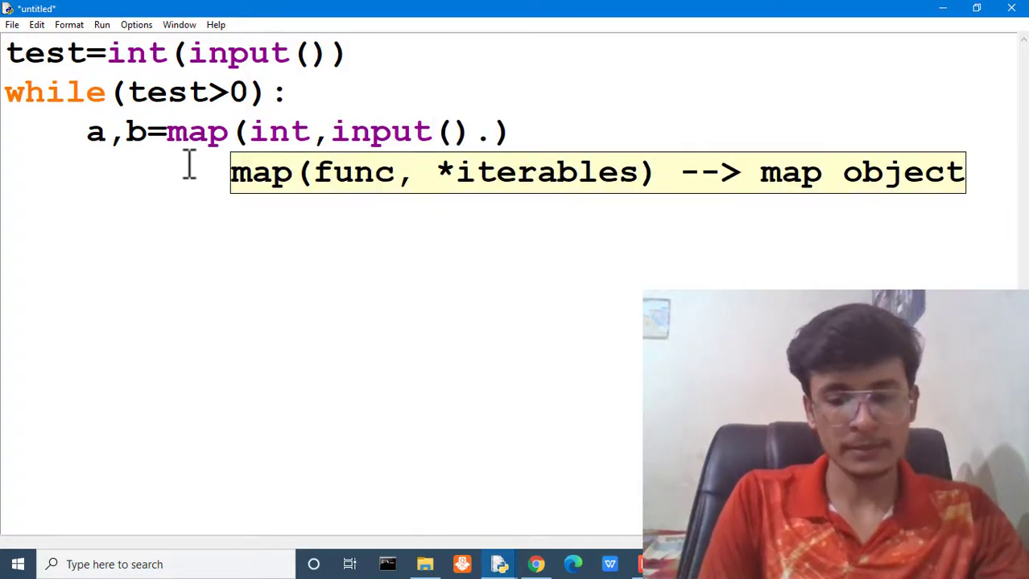
{"action": "type", "text": "split"}
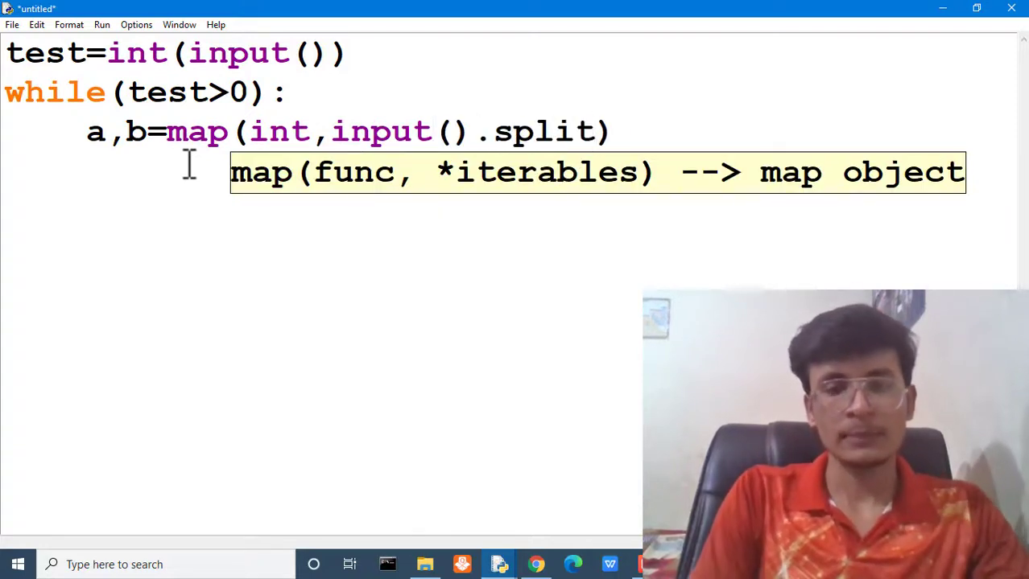
{"action": "type", "text": "()"}
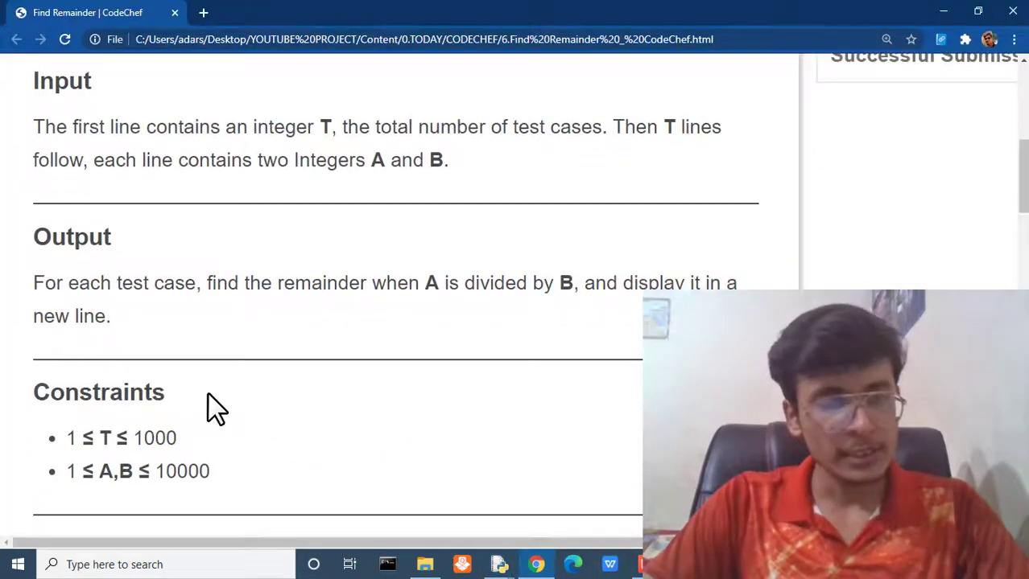
- Back in the IDLE editor, add Check(a,b) and test-=1 inside the while loop
{"action": "scroll", "scroll_direction": "down", "scroll_amount": 3}
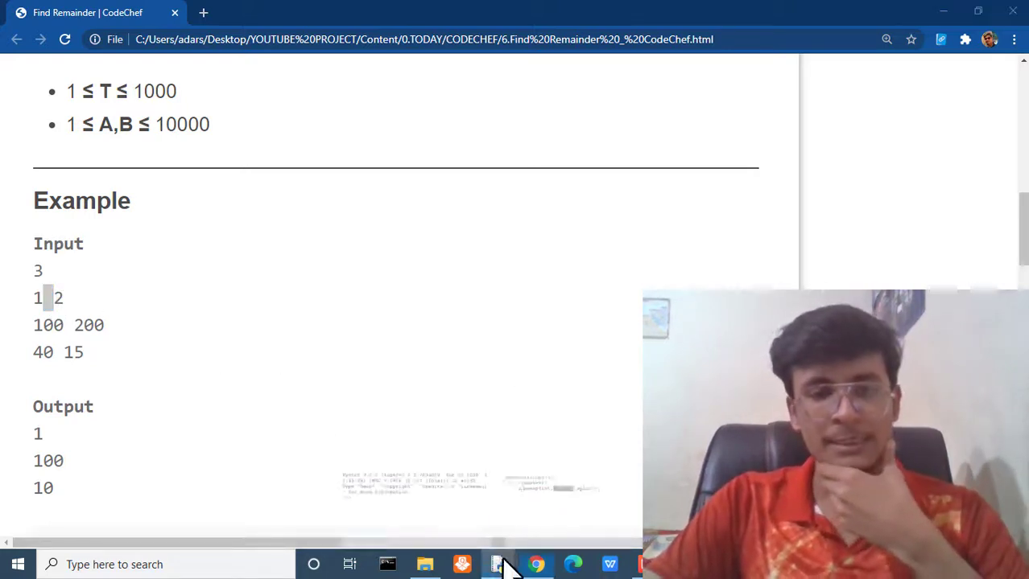
{"action": "left_click", "coordinate": [499, 565]}
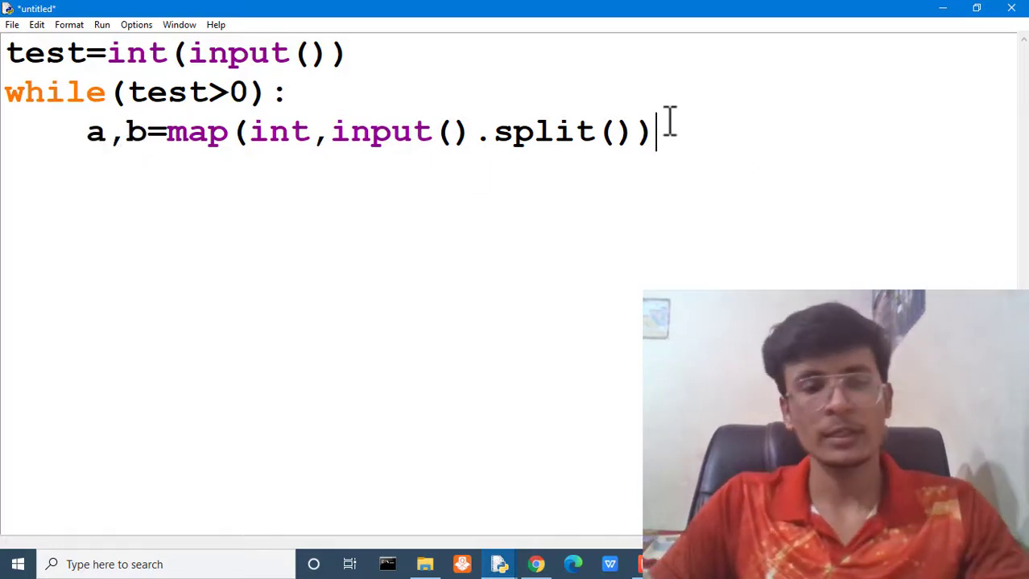
{"action": "type", "text": "pri"}
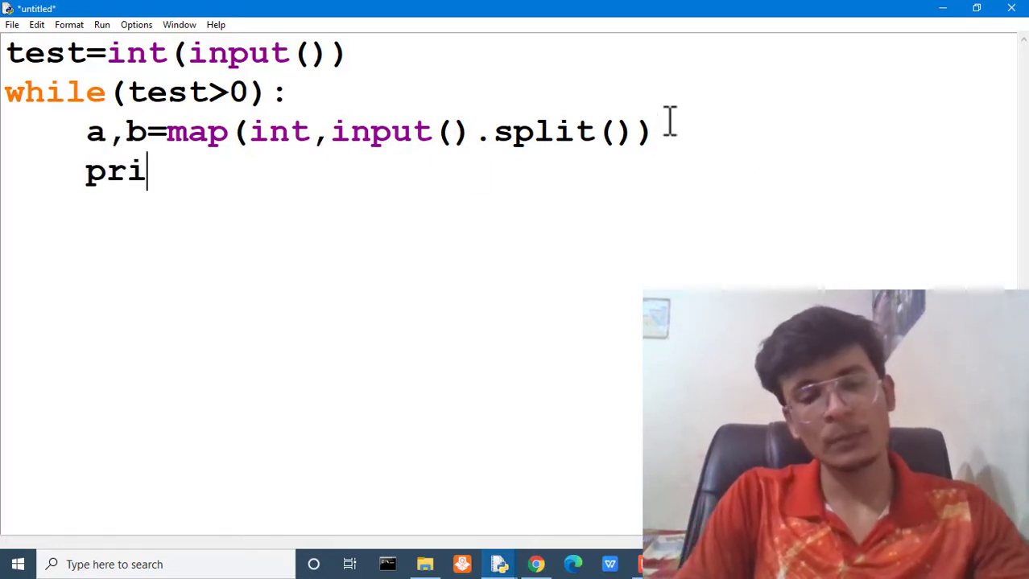
{"action": "type", "text": "nt()"}
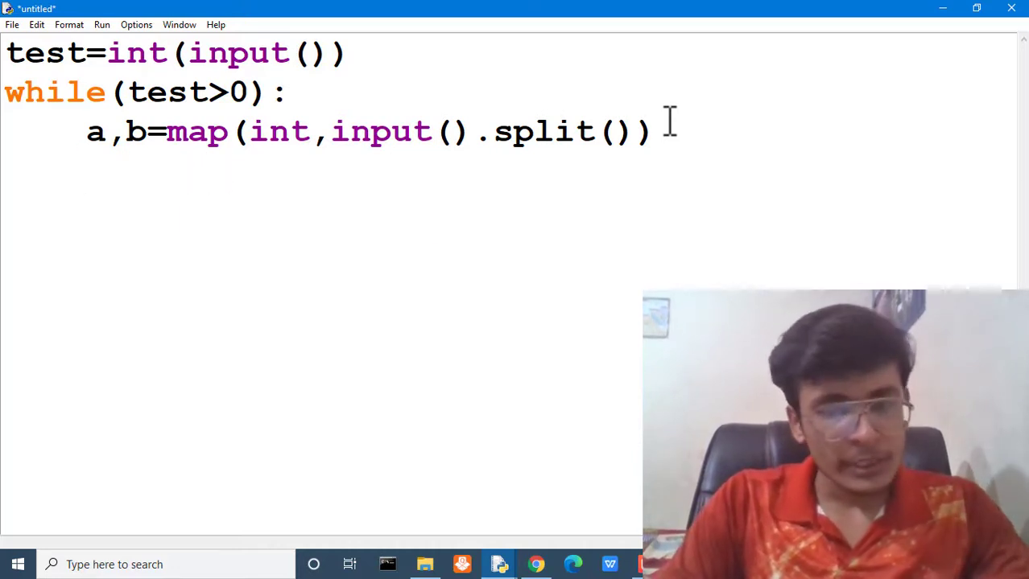
{"action": "type", "text": "Check"}
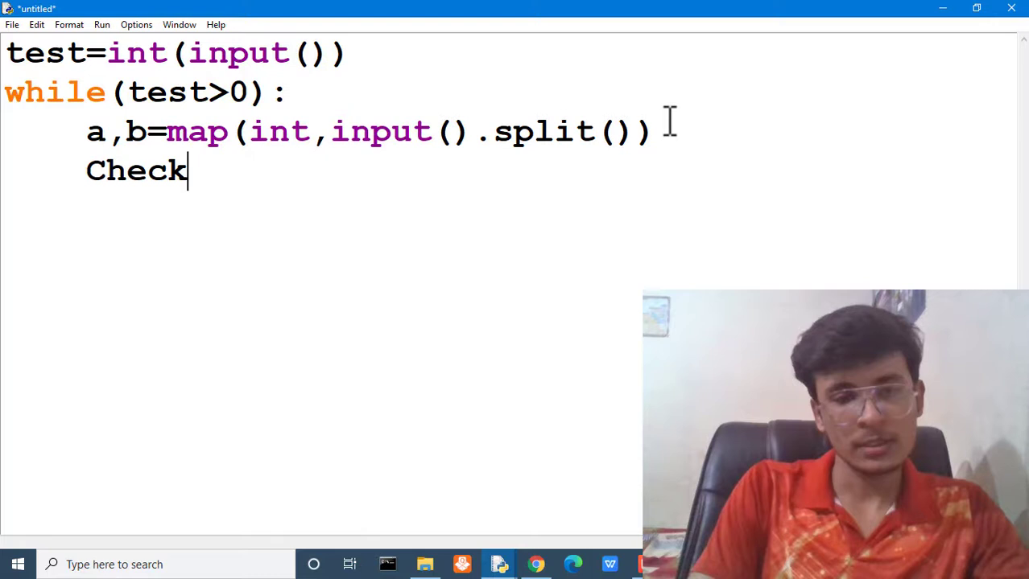
{"action": "type", "text": "(a,"}
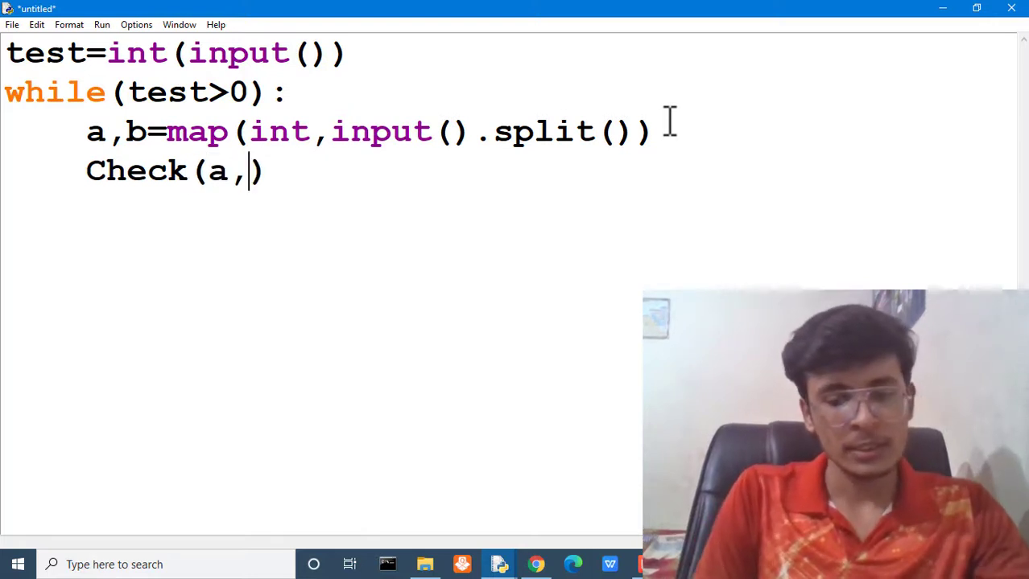
{"action": "type", "text": "b"}
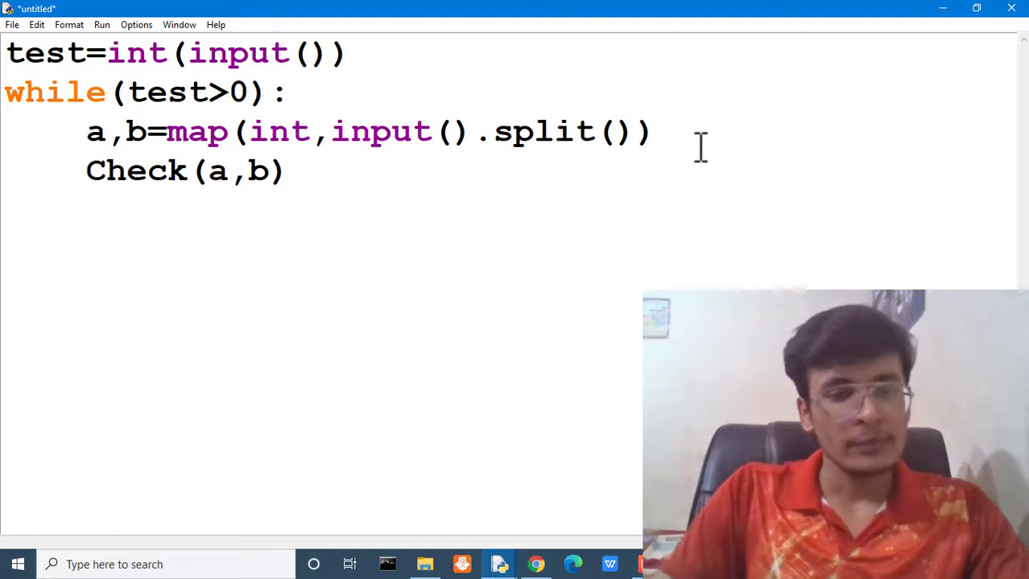
{"action": "type", "text": "test-="}
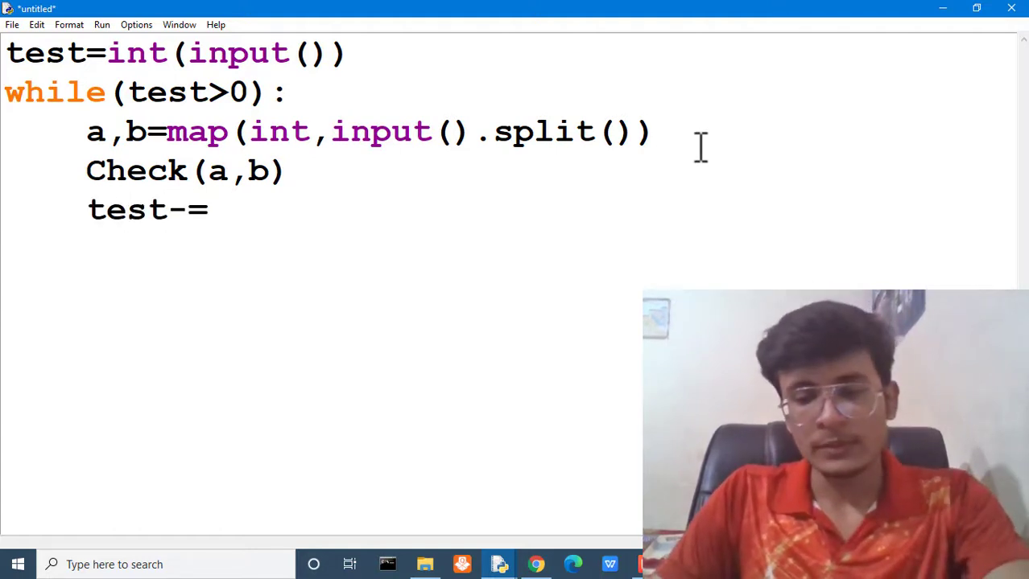
{"action": "type", "text": "1"}
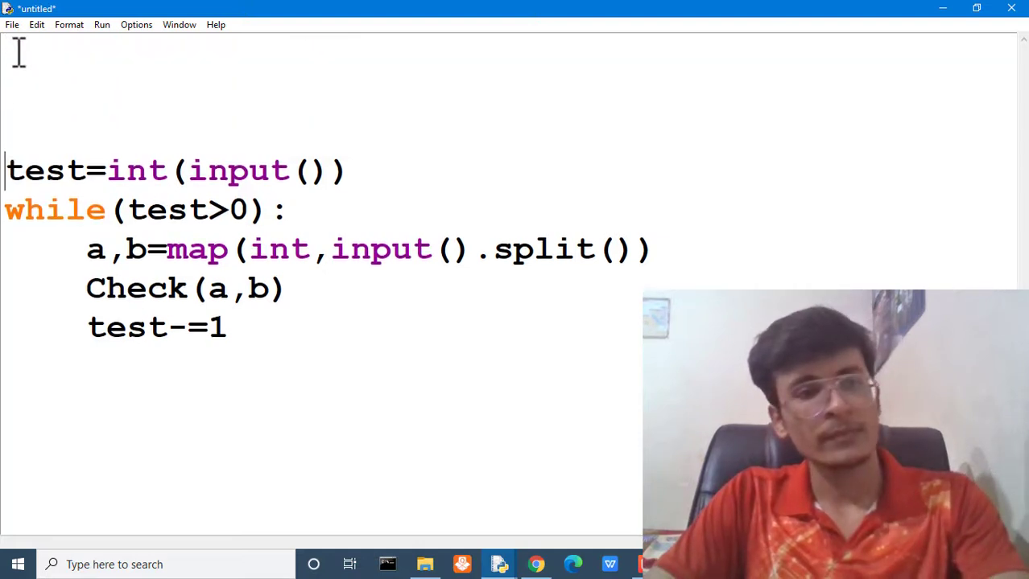
- Define Check(a,b) above the loop, computing rem=a%b and printing rem
{"action": "type", "text": "def"}
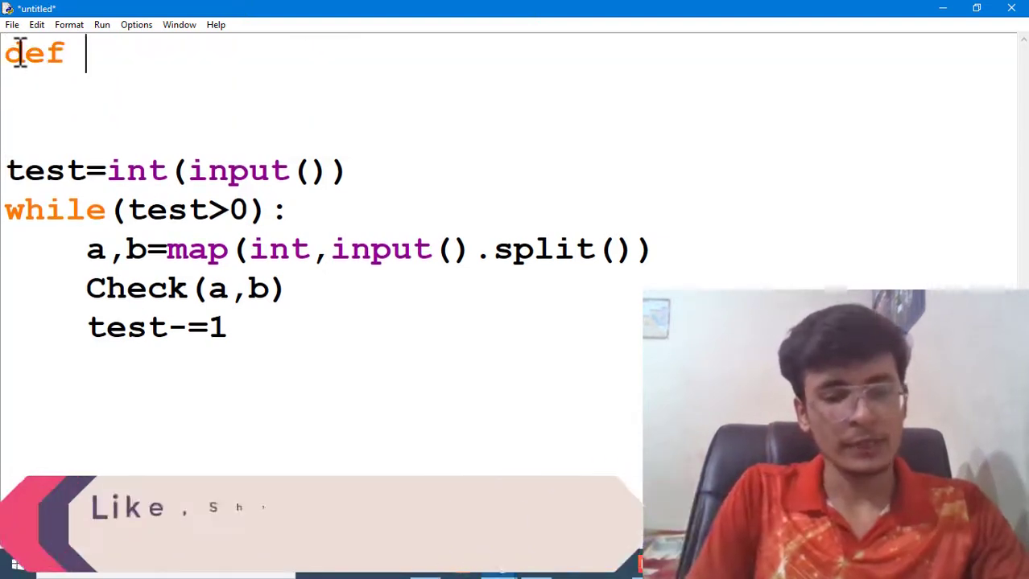
{"action": "type", "text": "Check()"}
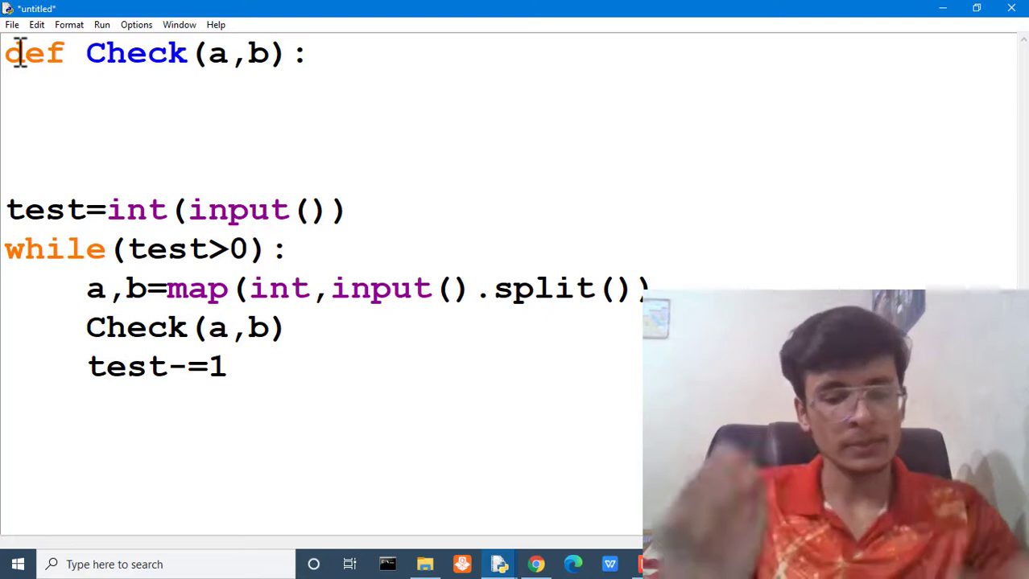
{"action": "type", "text": "rem="}
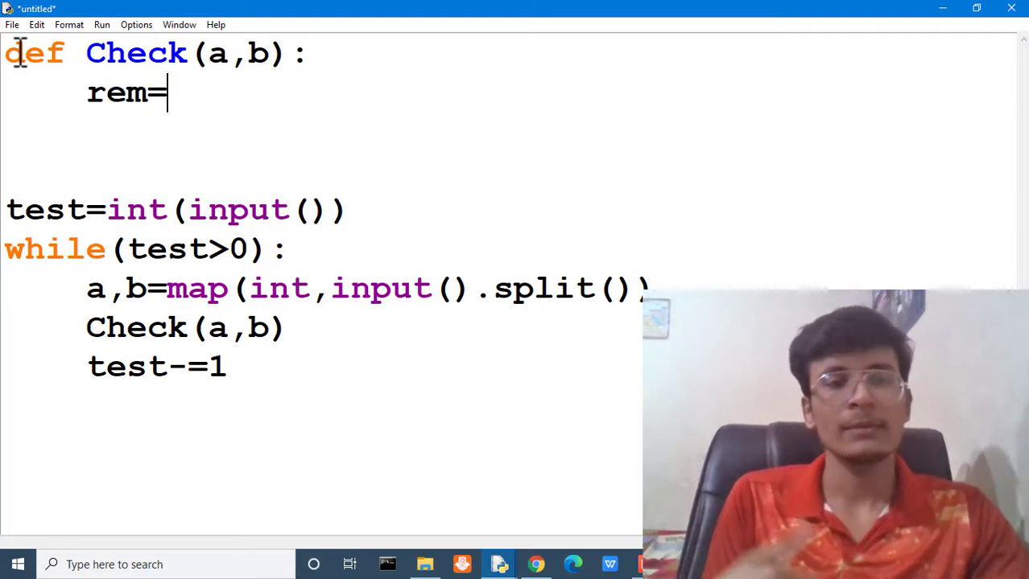
{"action": "type", "text": "a"}
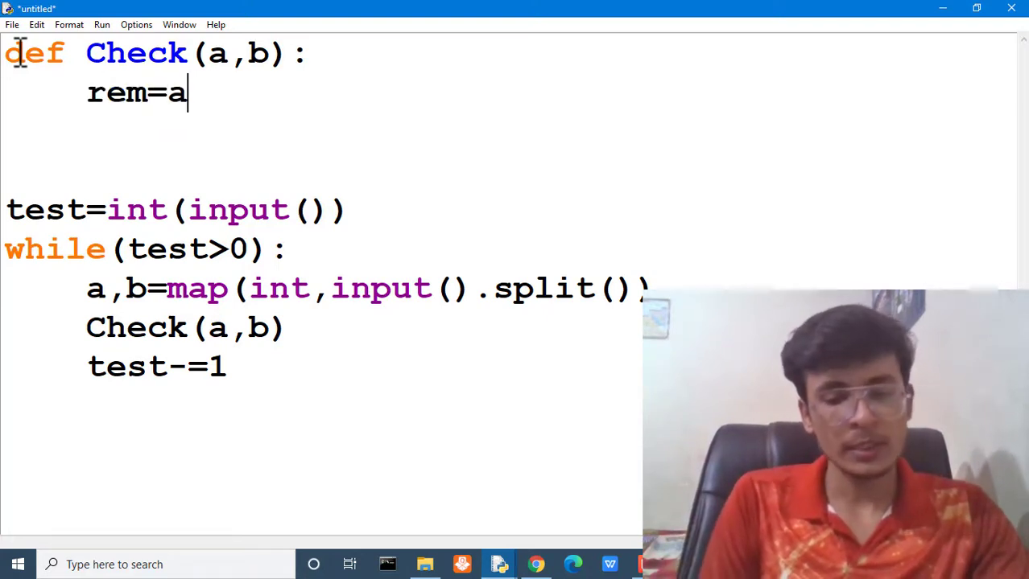
{"action": "type", "text": "%b"}
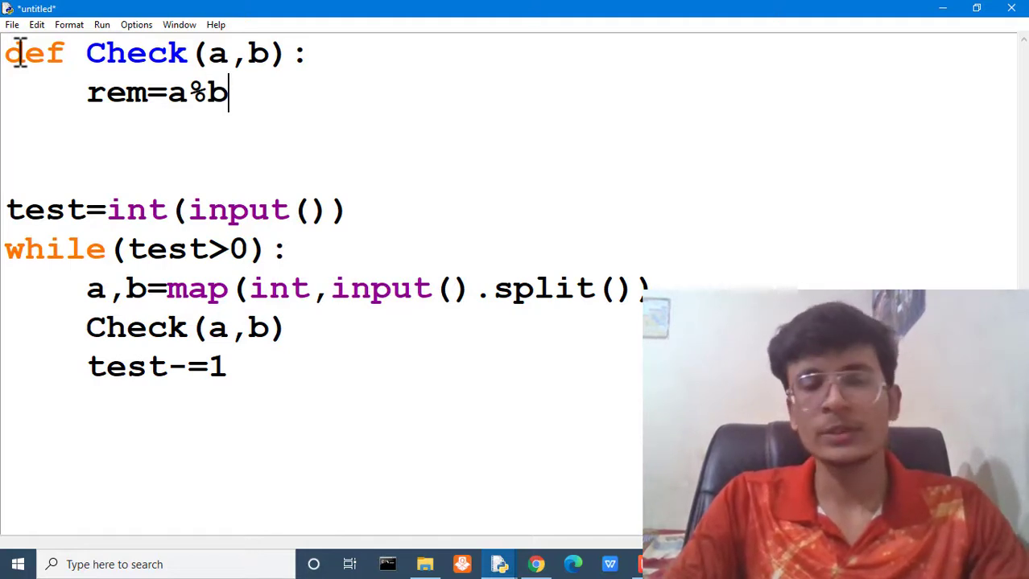
{"action": "type", "text": "/"}
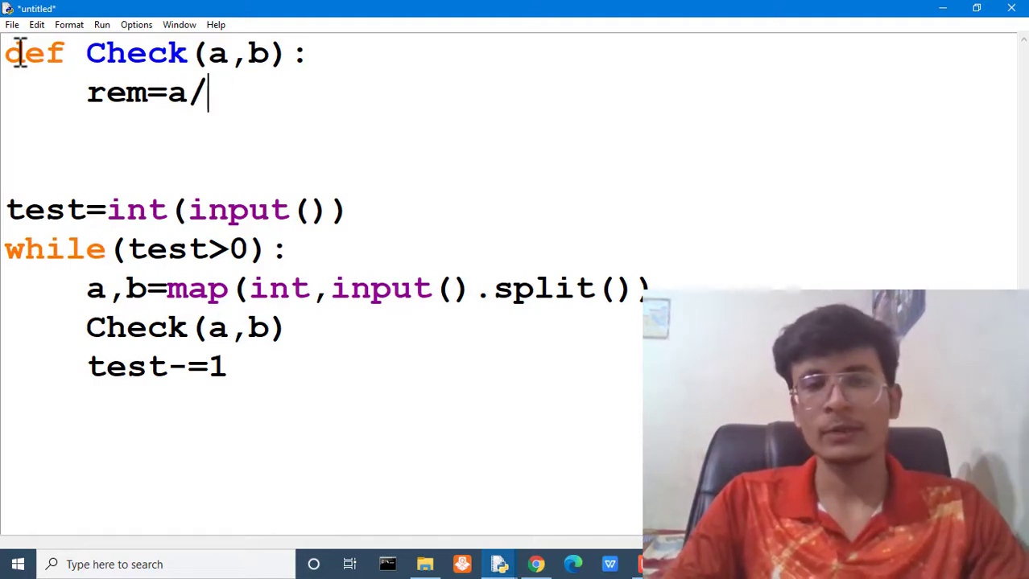
{"action": "key", "text": "Backspace"}
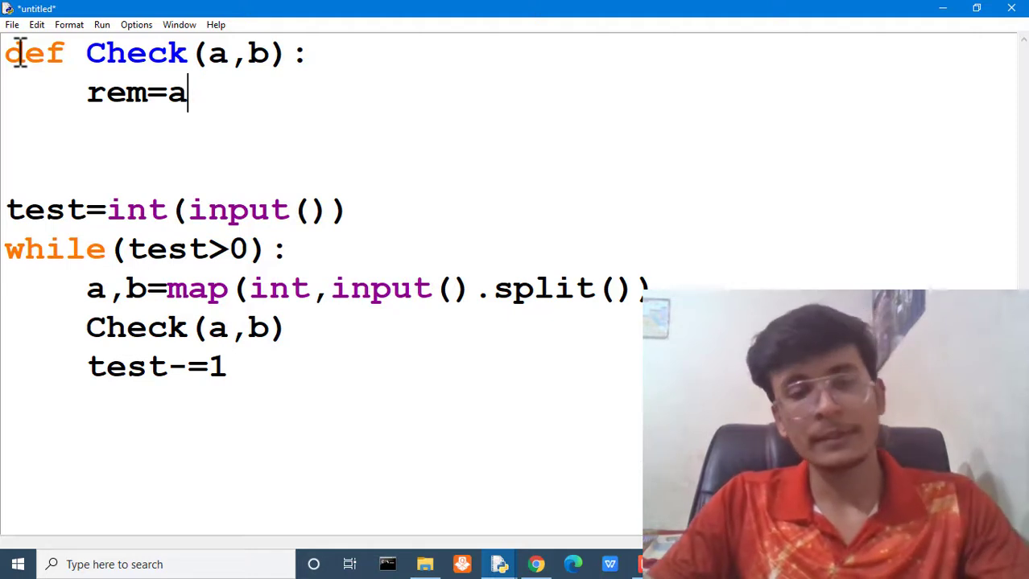
{"action": "type", "text": "%"}
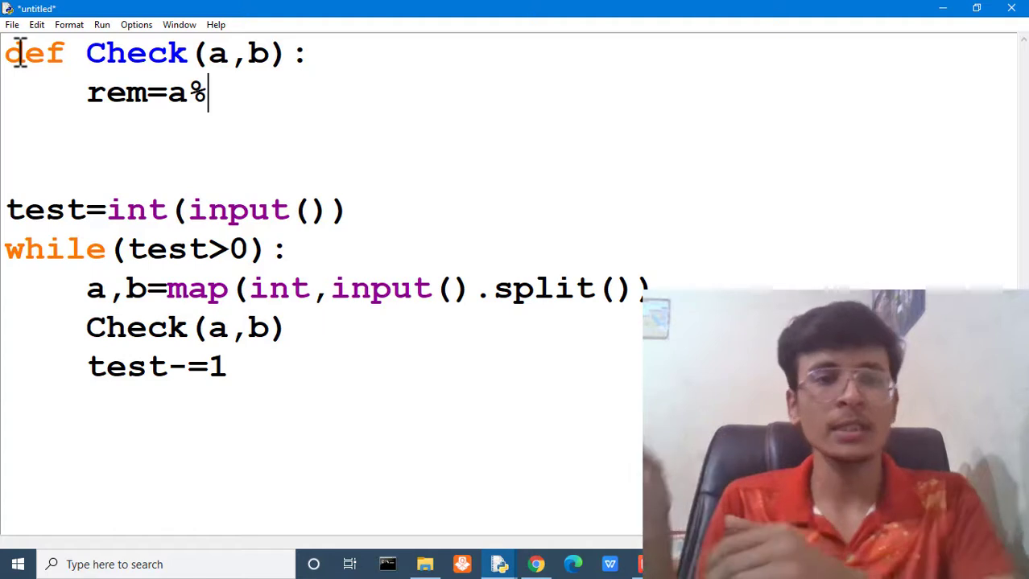
{"action": "type", "text": "b"}
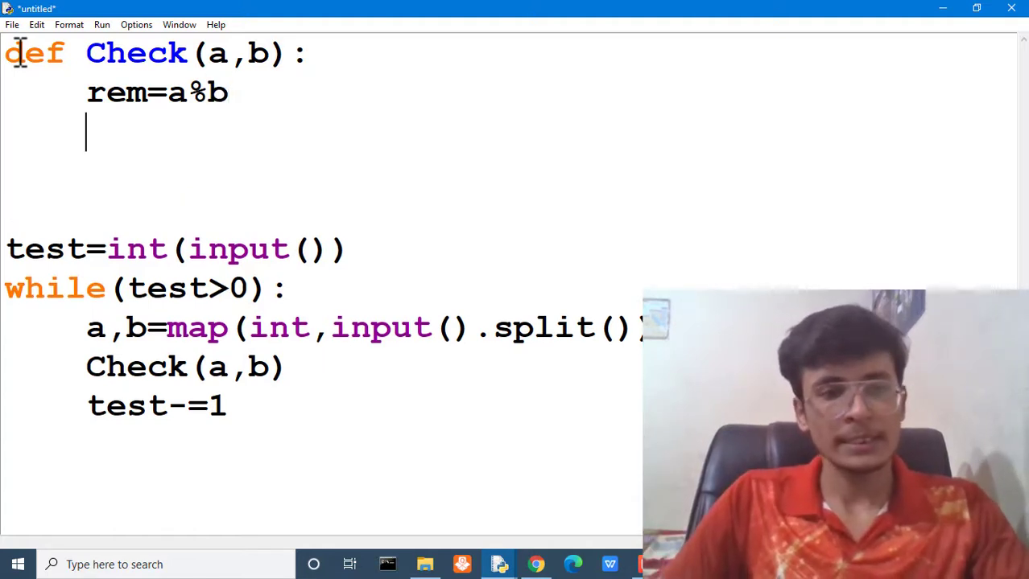
{"action": "type", "text": "print()"}
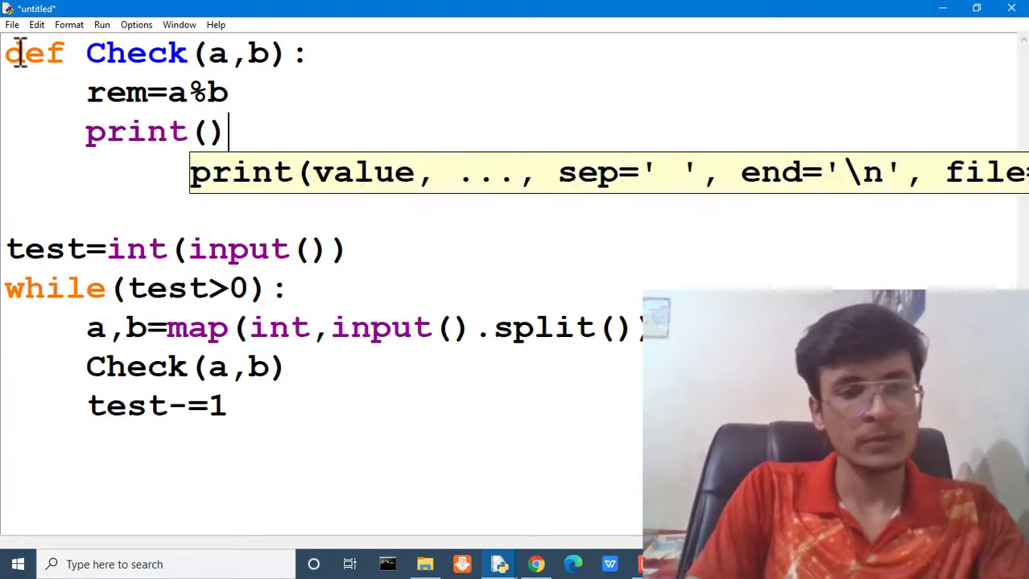
{"action": "type", "text": "rem"}
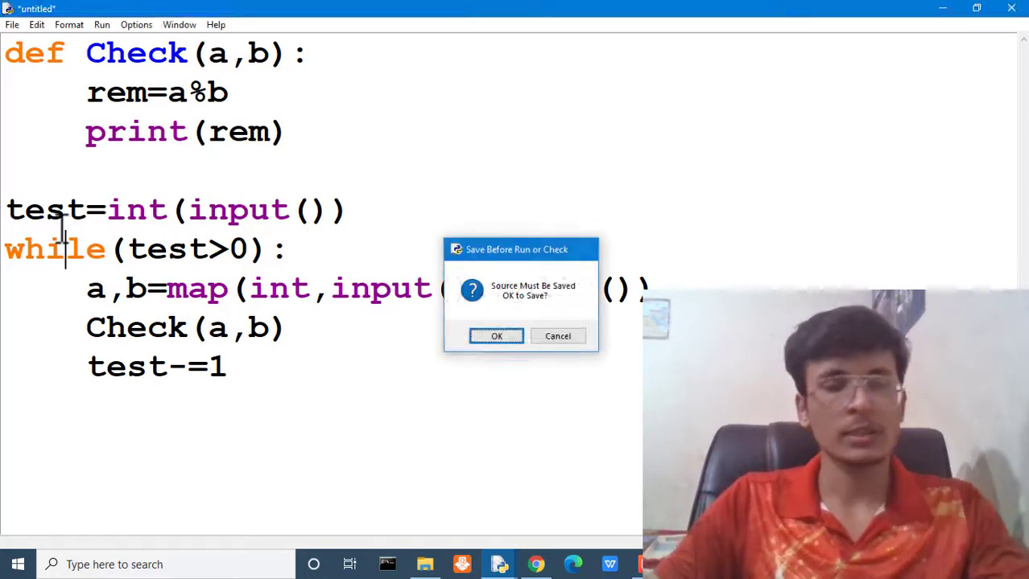
- Confirm the save prompt and save the script to the Desktop as 'Find Remainder'
{"action": "left_click", "coordinate": [496, 336]}
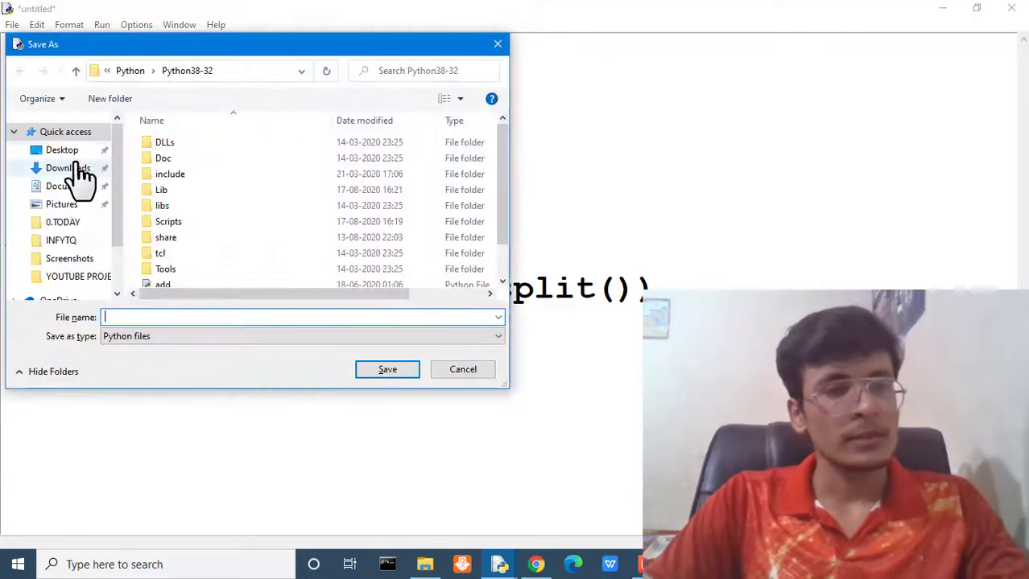
{"action": "left_click", "coordinate": [62, 150]}
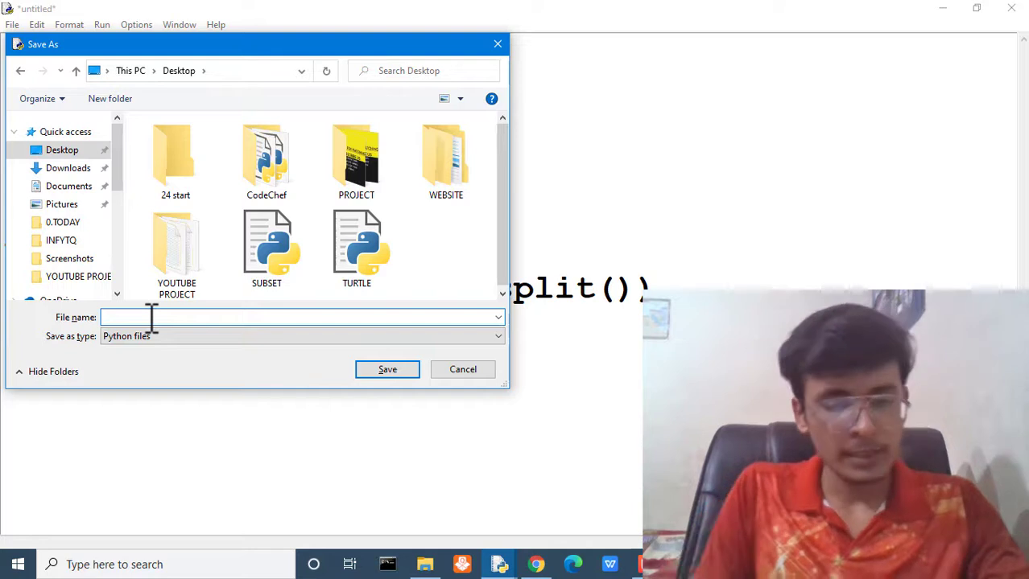
{"action": "type", "text": "reaminder"}
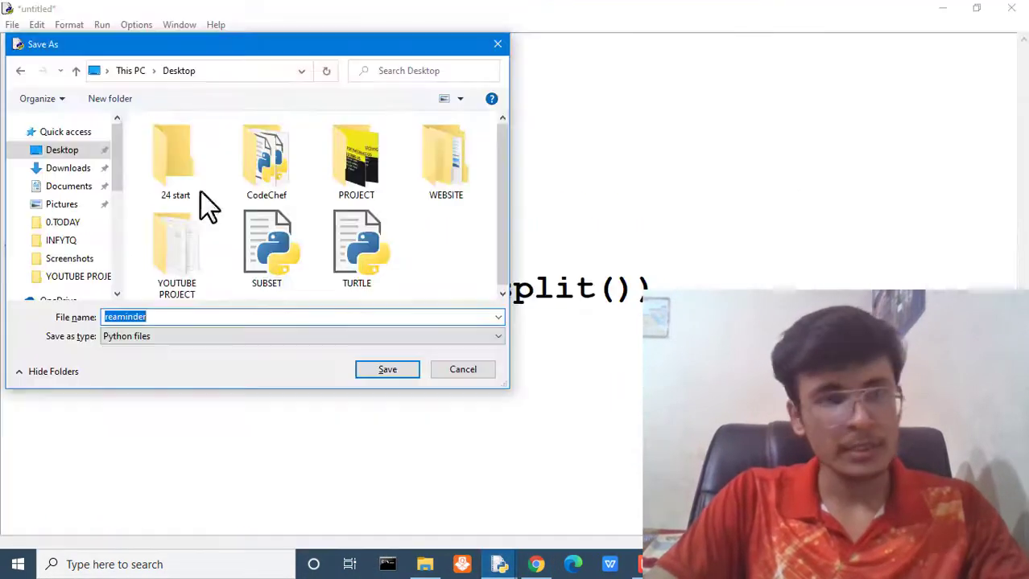
{"action": "type", "text": "Find Remainder"}
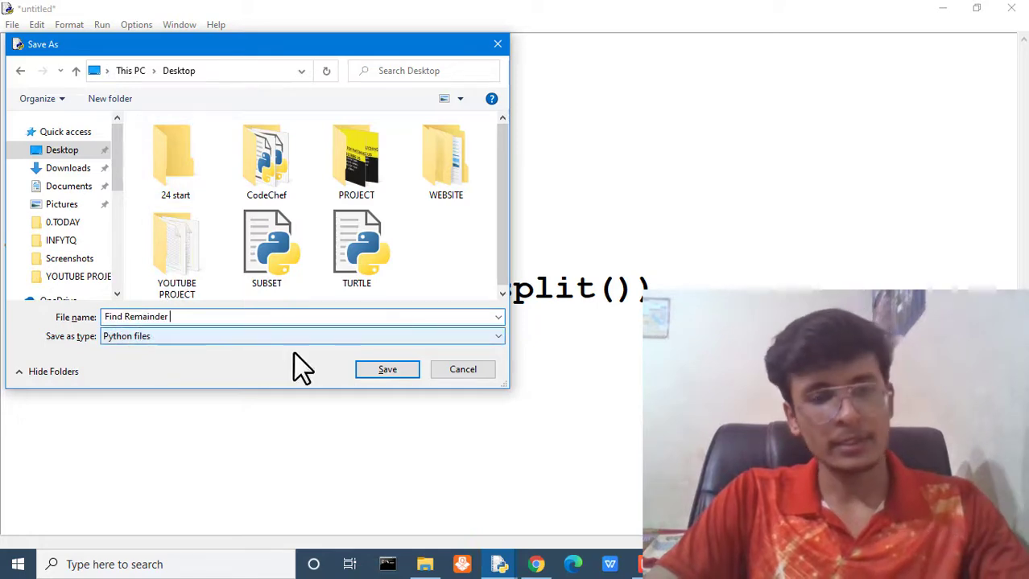
{"action": "left_click", "coordinate": [387, 368]}
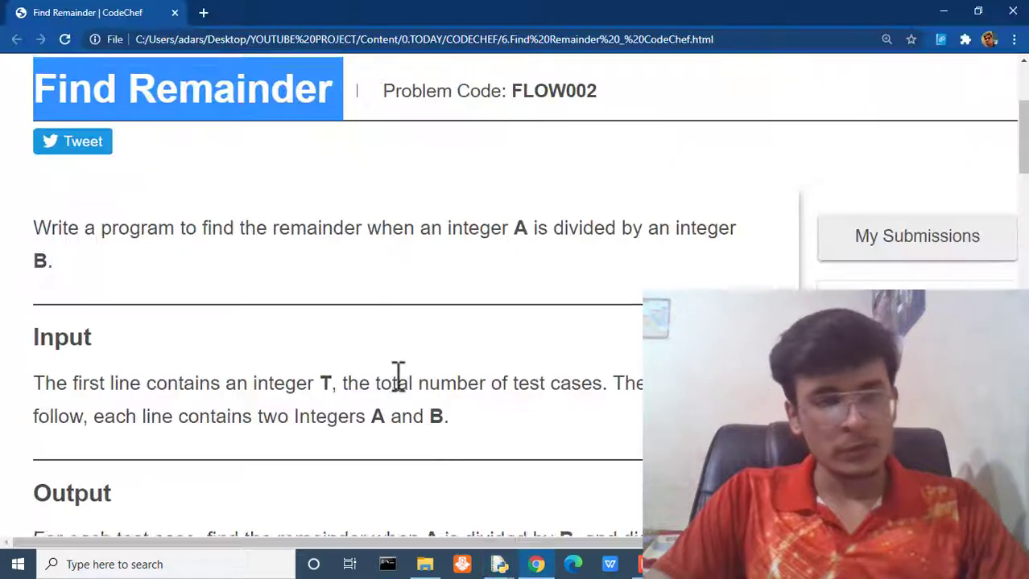
- Copy the example input from the problem page and confirm the output matches 1, 100, 10
{"action": "scroll", "scroll_direction": "down", "scroll_amount": 3}
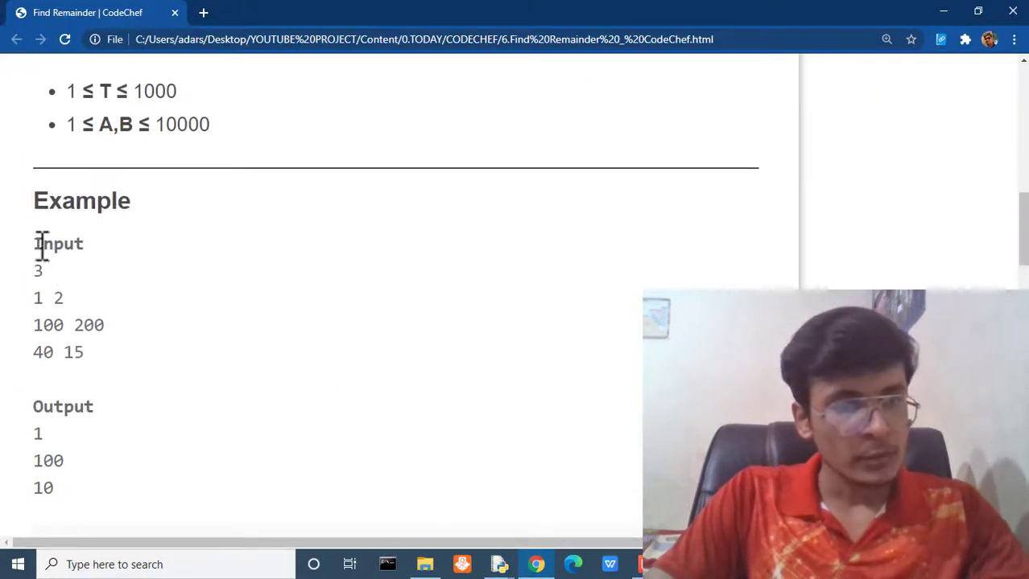
{"action": "left_click_drag", "start_coordinate": [39, 243], "coordinate": [91, 353]}
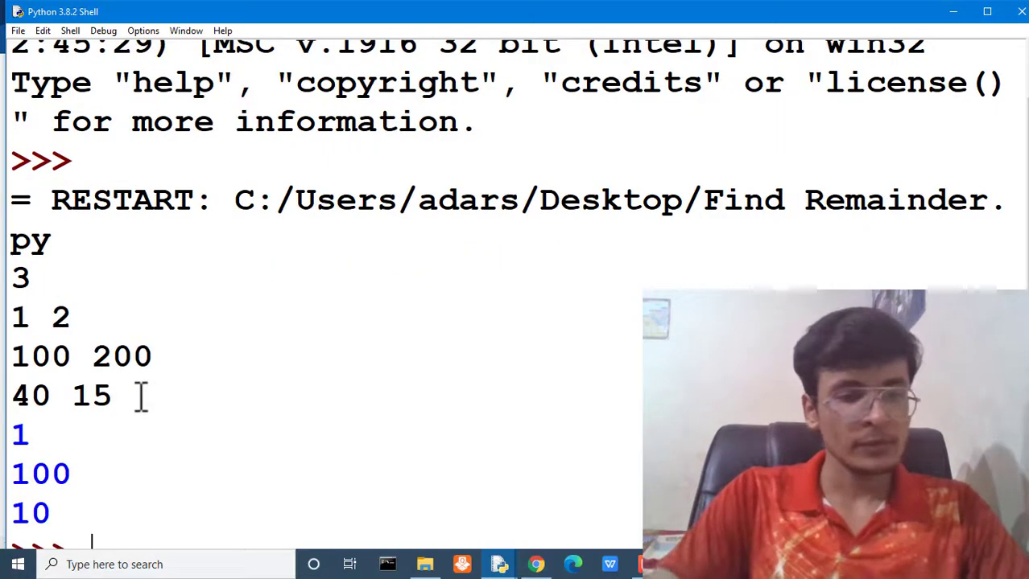
{"action": "double_click", "coordinate": [40, 473]}
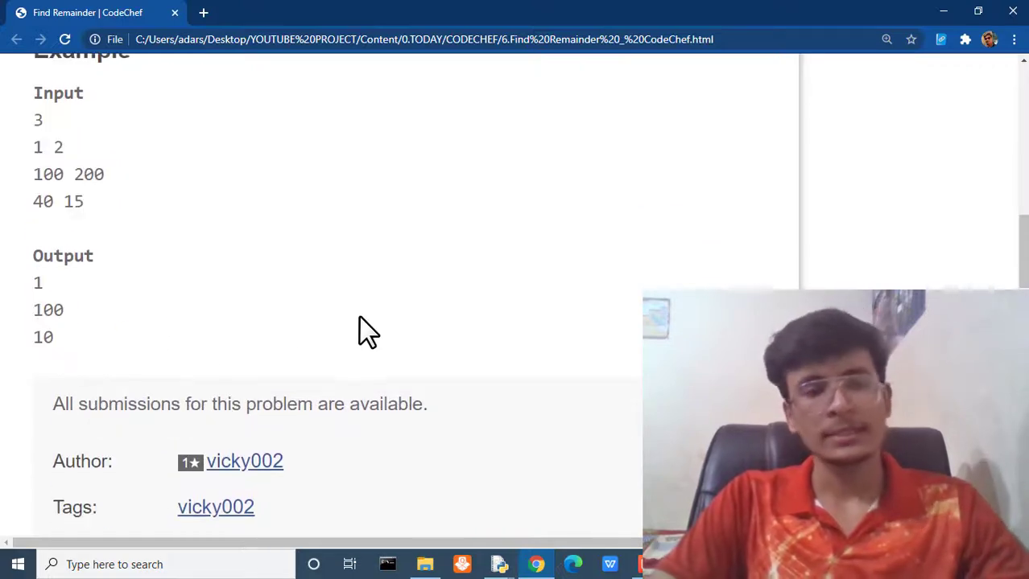
{"action": "scroll", "scroll_direction": "up", "scroll_amount": 3}
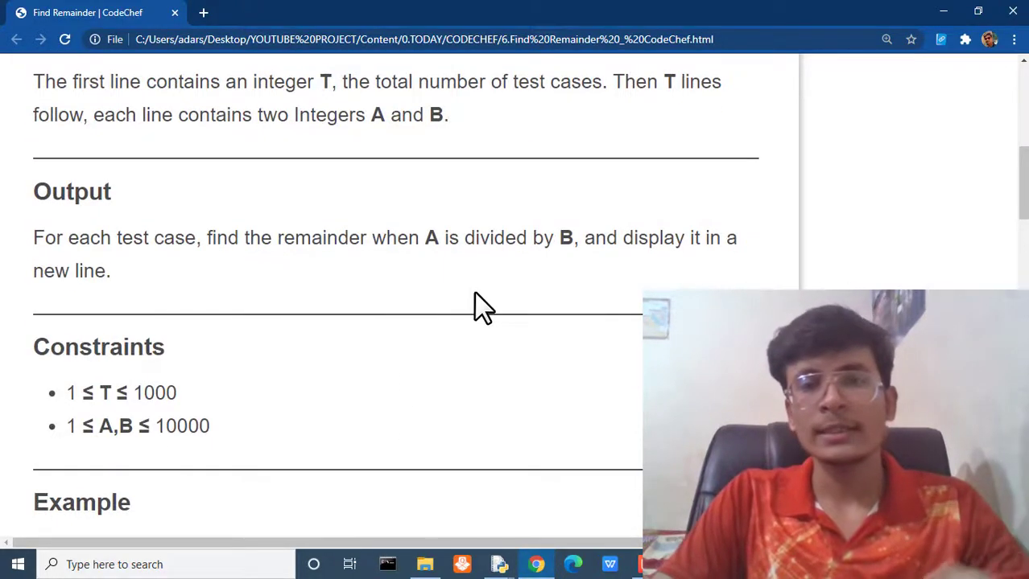